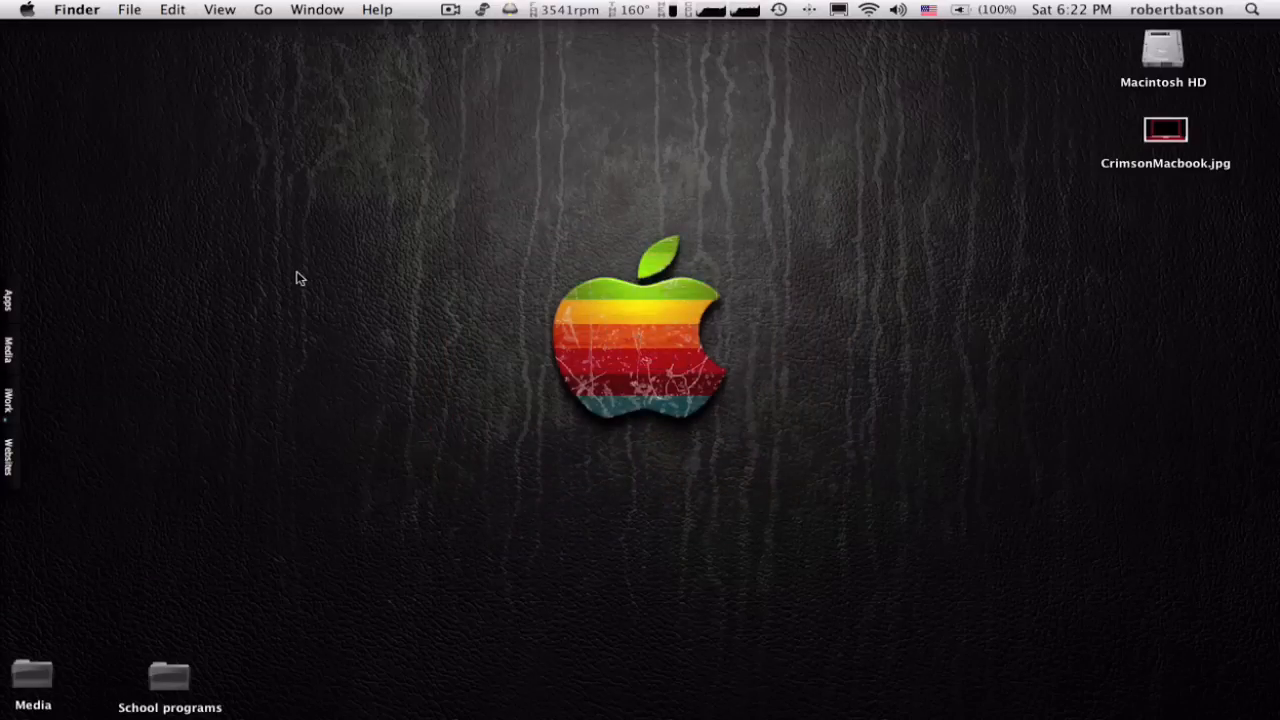
mouse_move(80, 288)
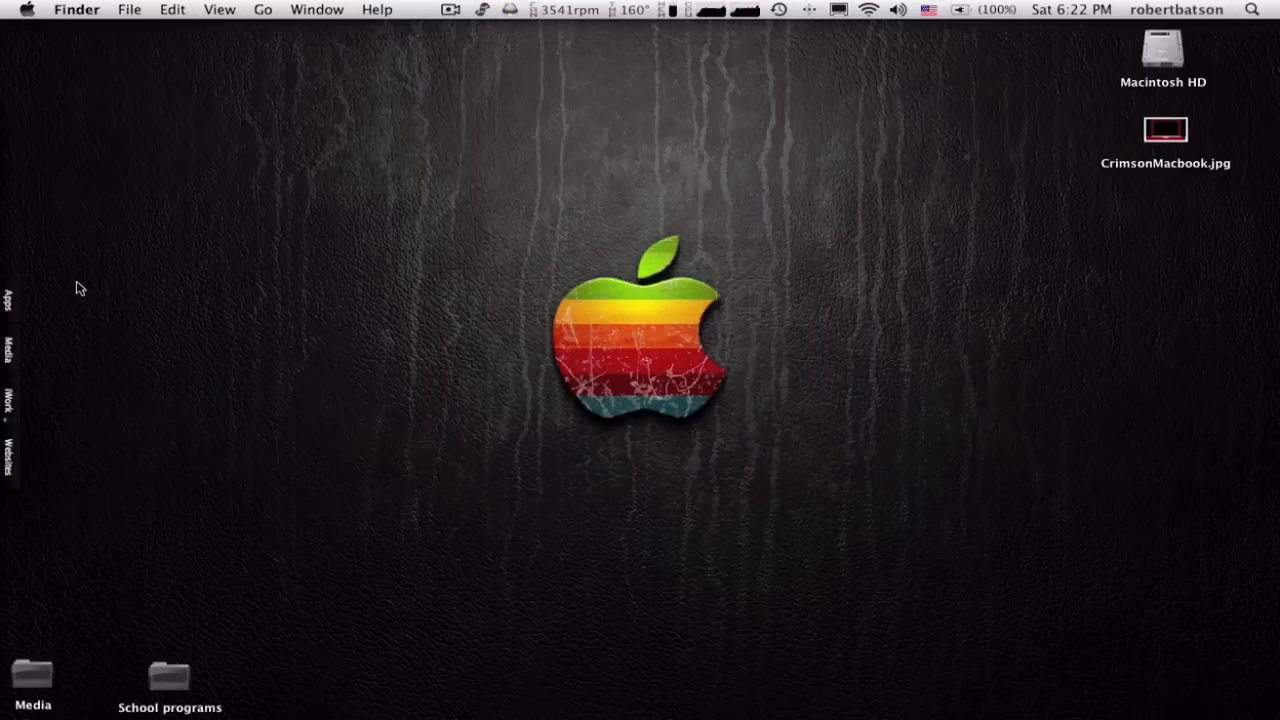
mouse_move(196, 288)
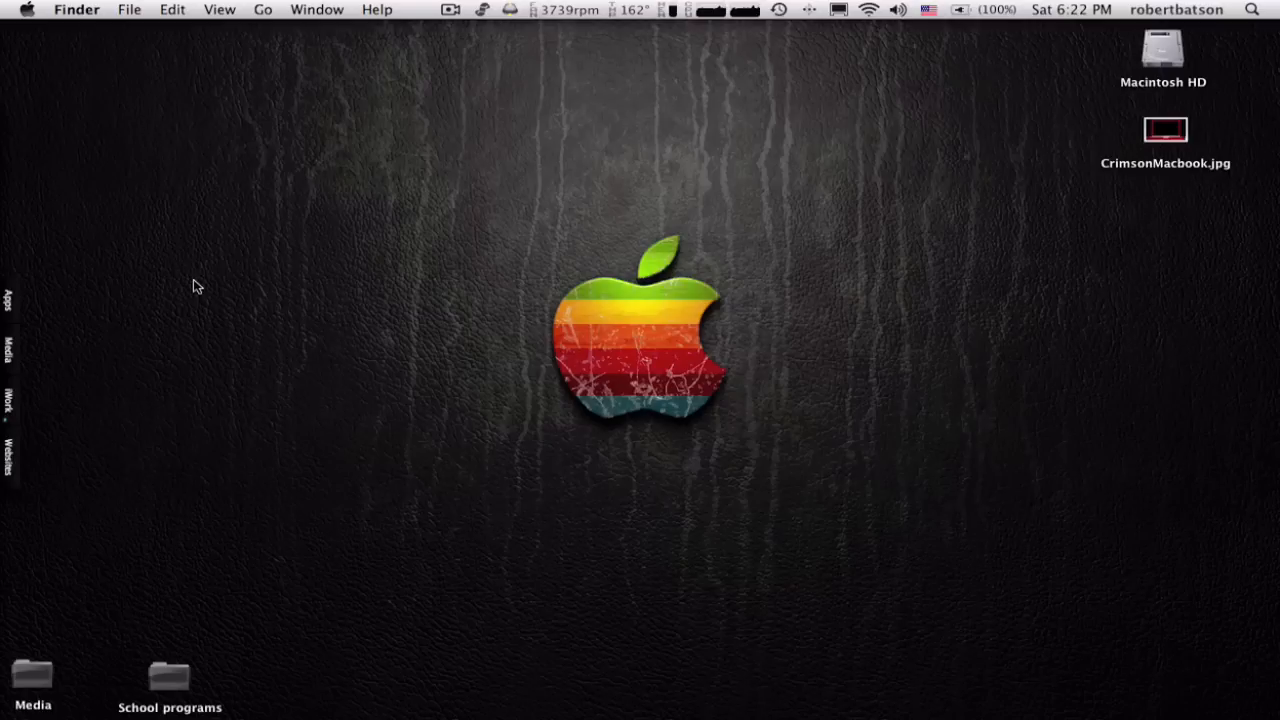
mouse_move(184, 288)
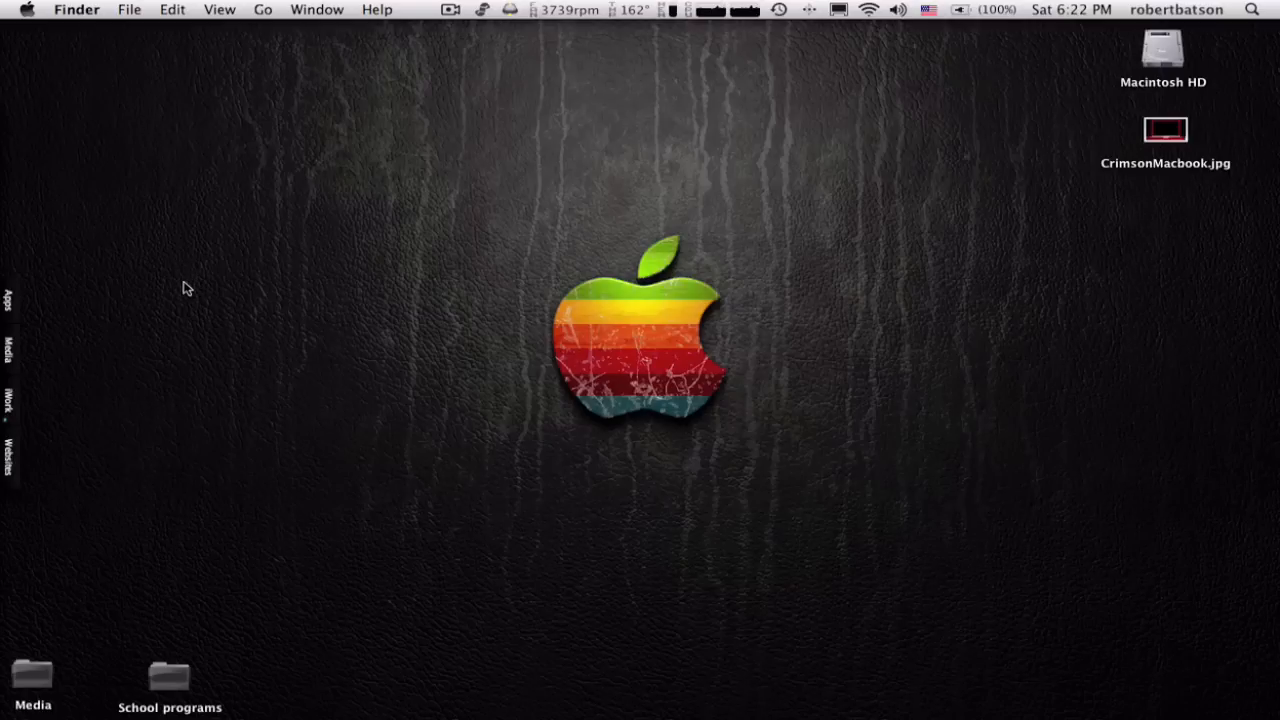
mouse_move(570, 370)
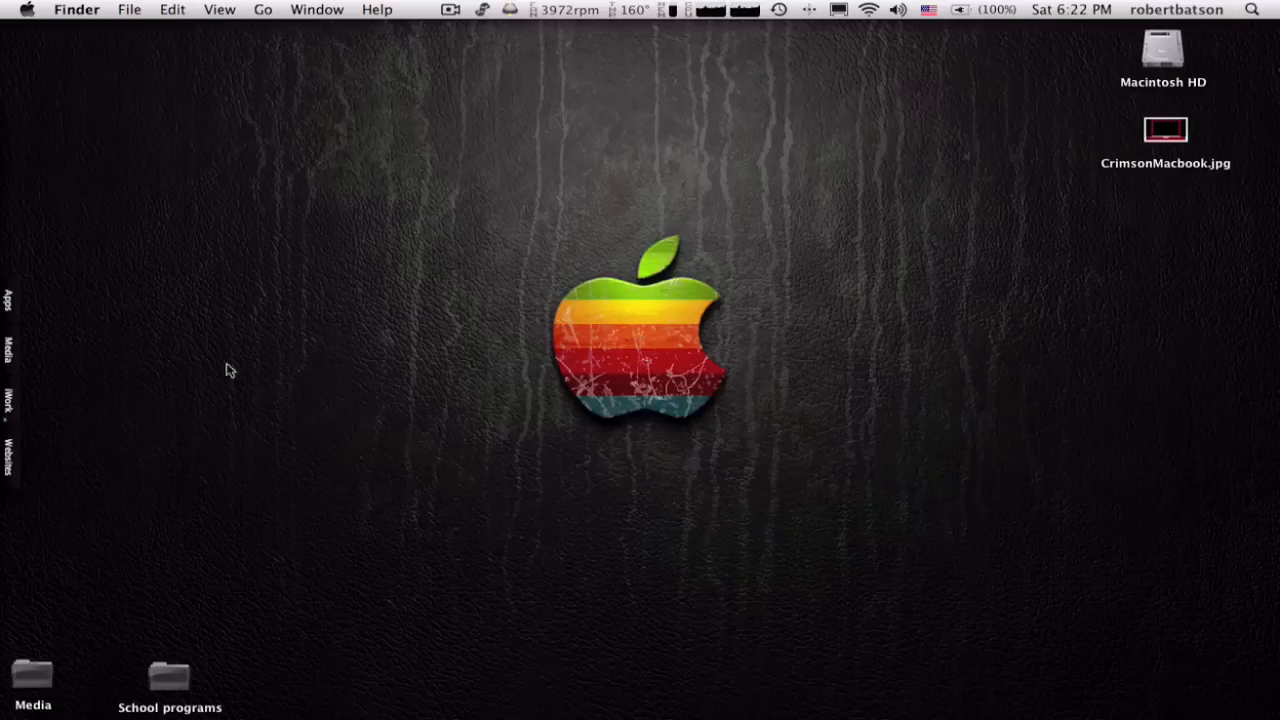
mouse_move(458, 228)
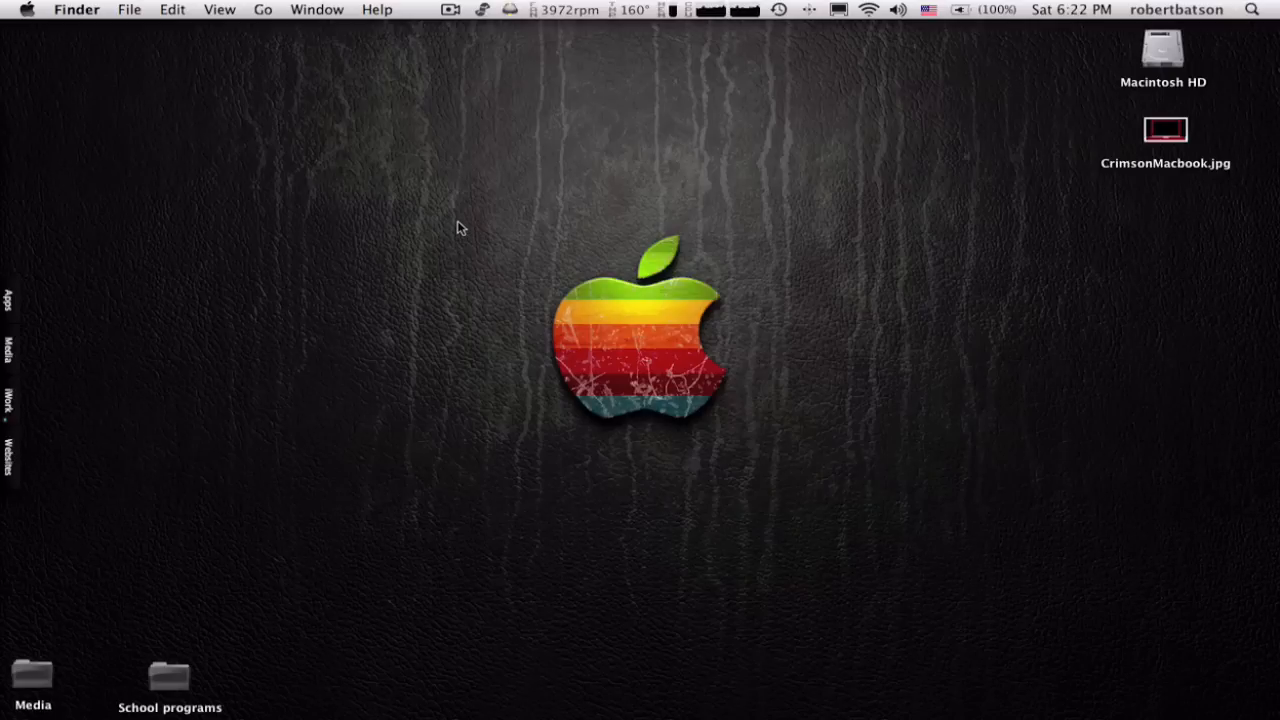
mouse_move(712, 414)
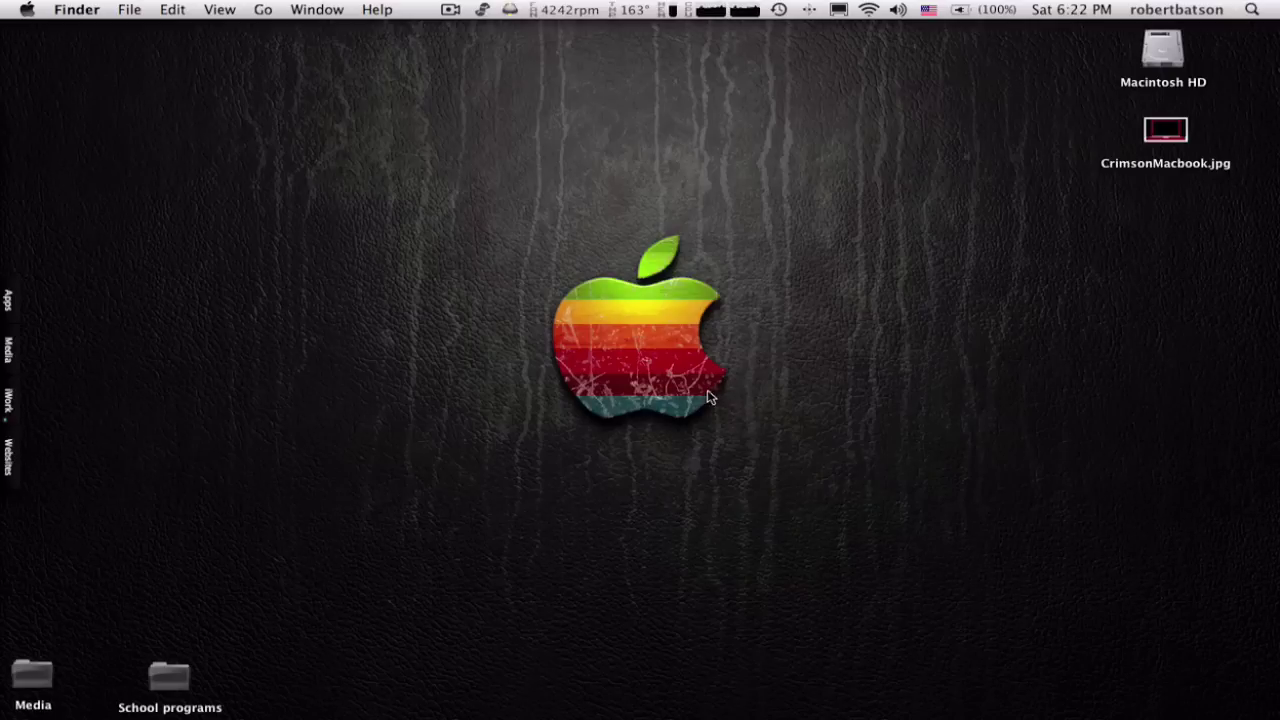
mouse_move(36, 312)
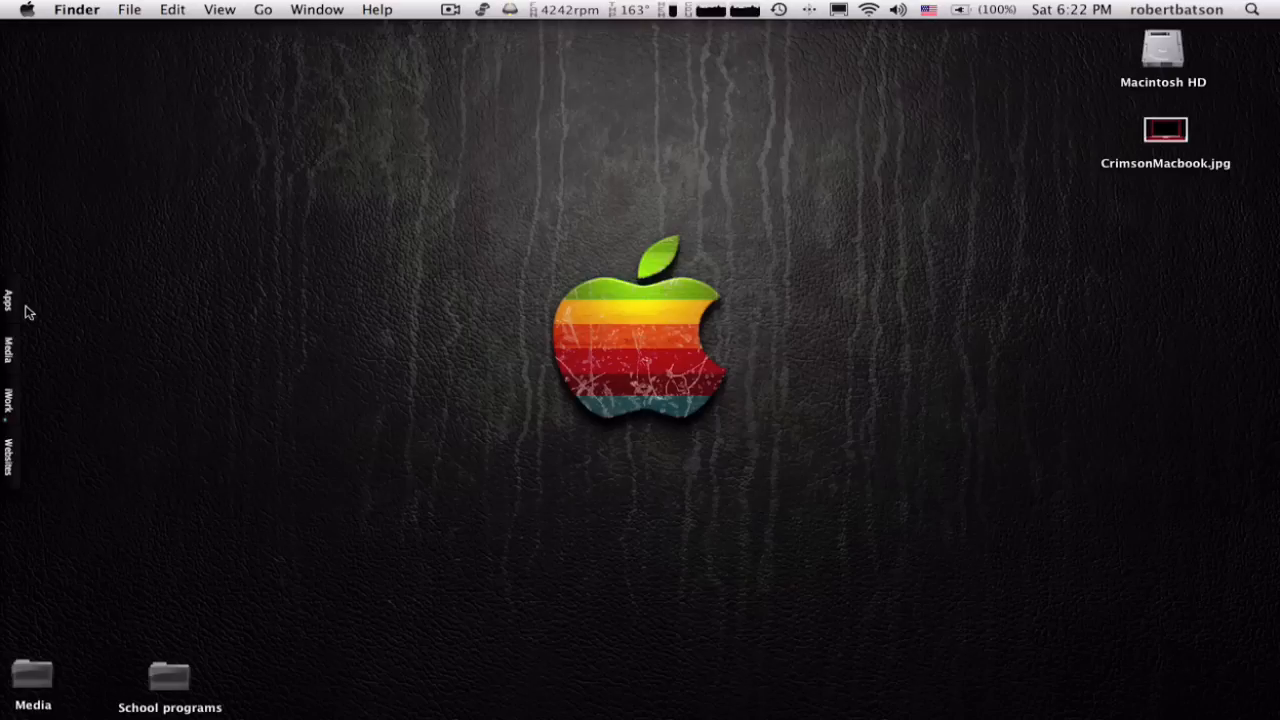
mouse_move(38, 392)
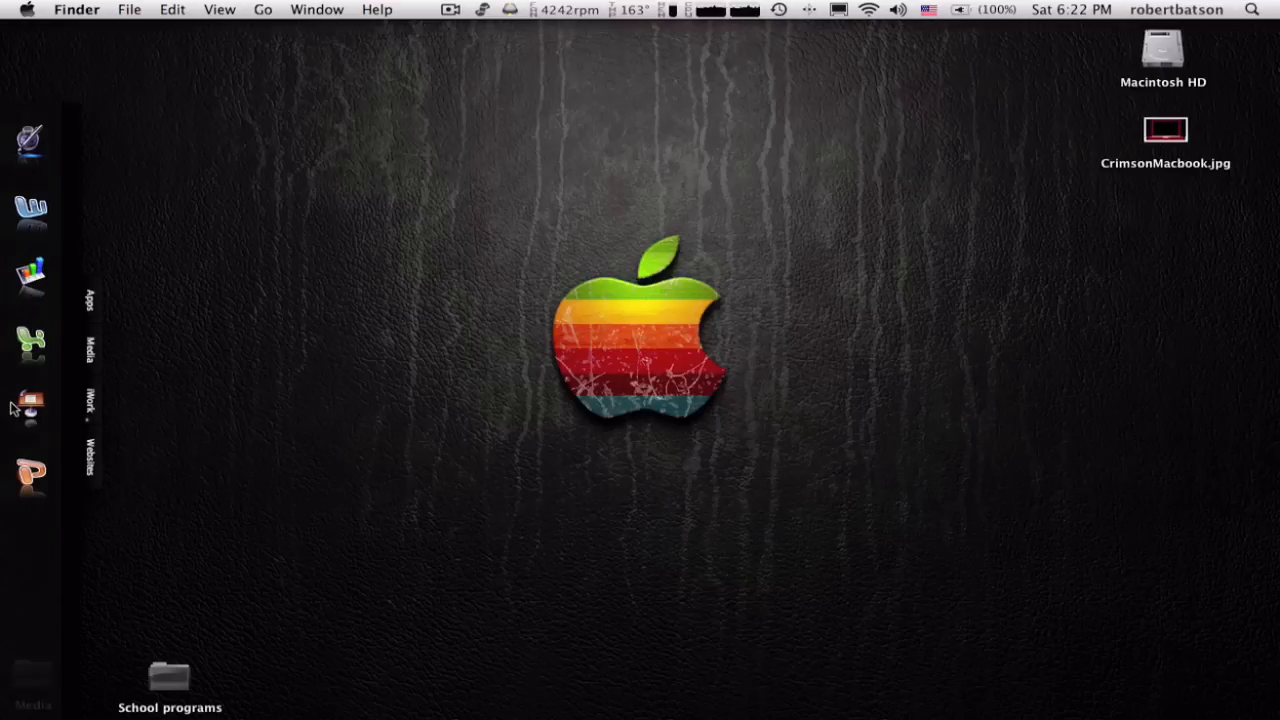
mouse_move(28, 150)
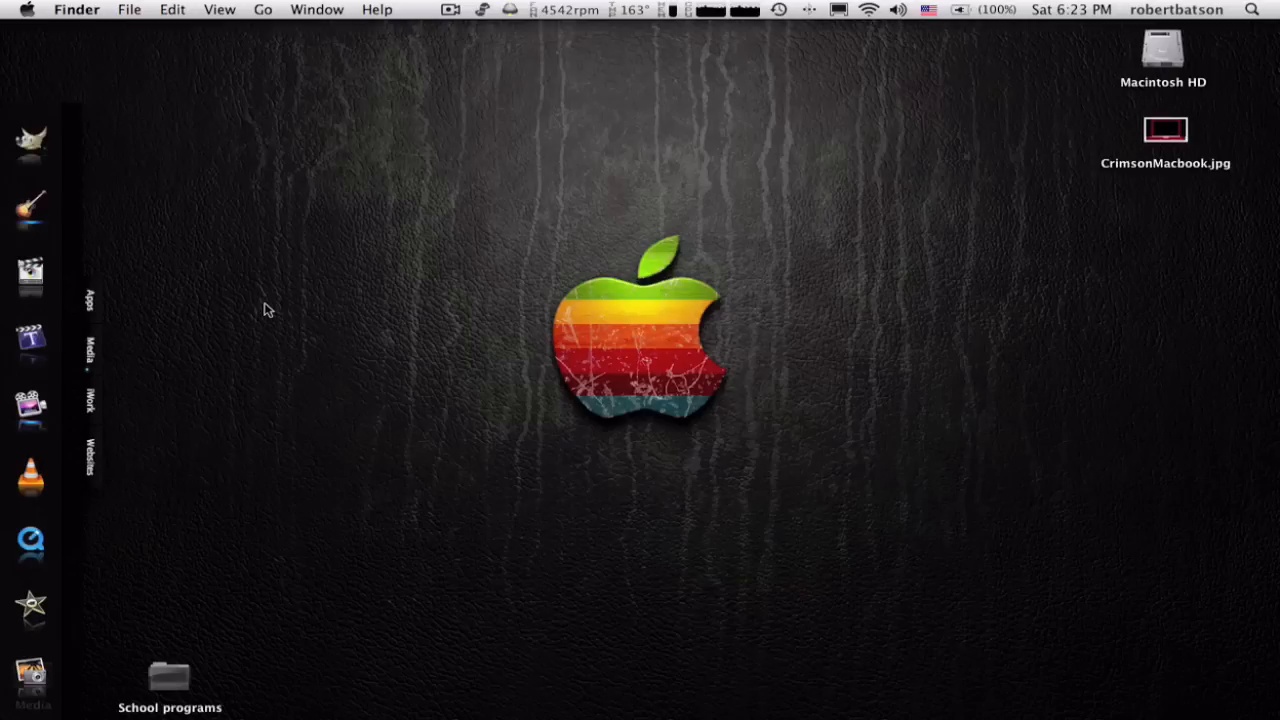
mouse_move(96, 312)
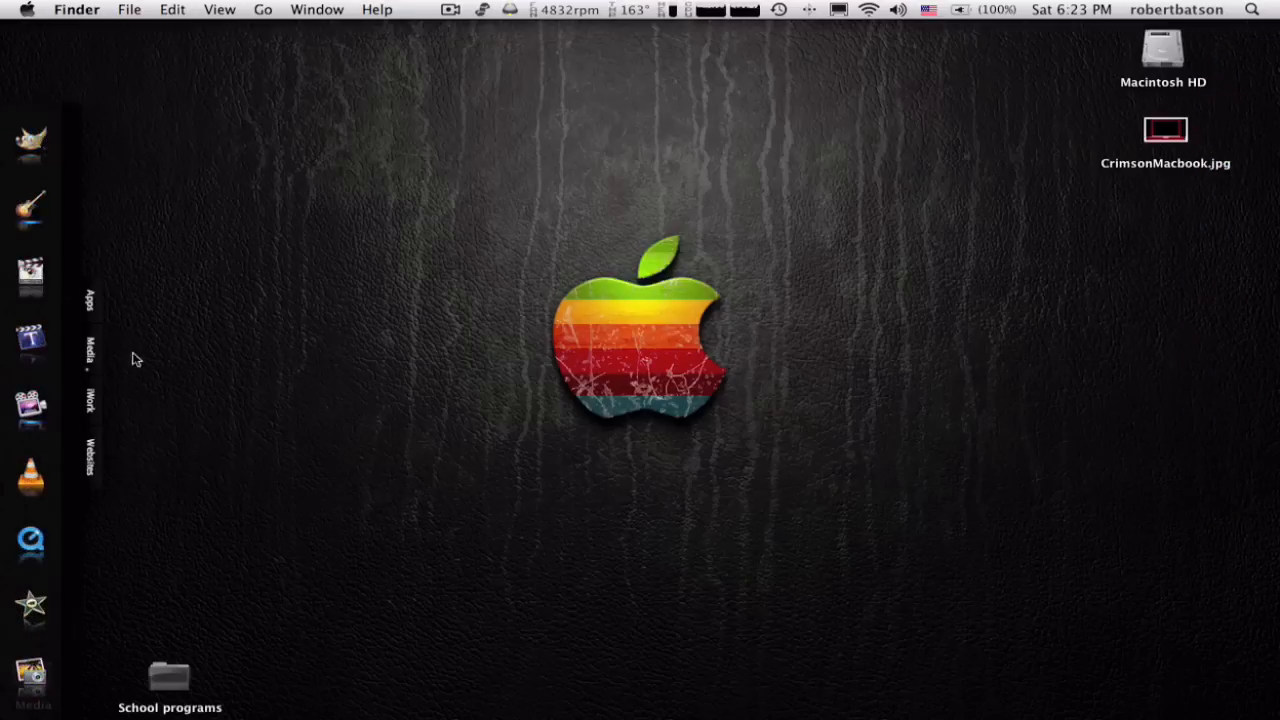
mouse_move(1276, 496)
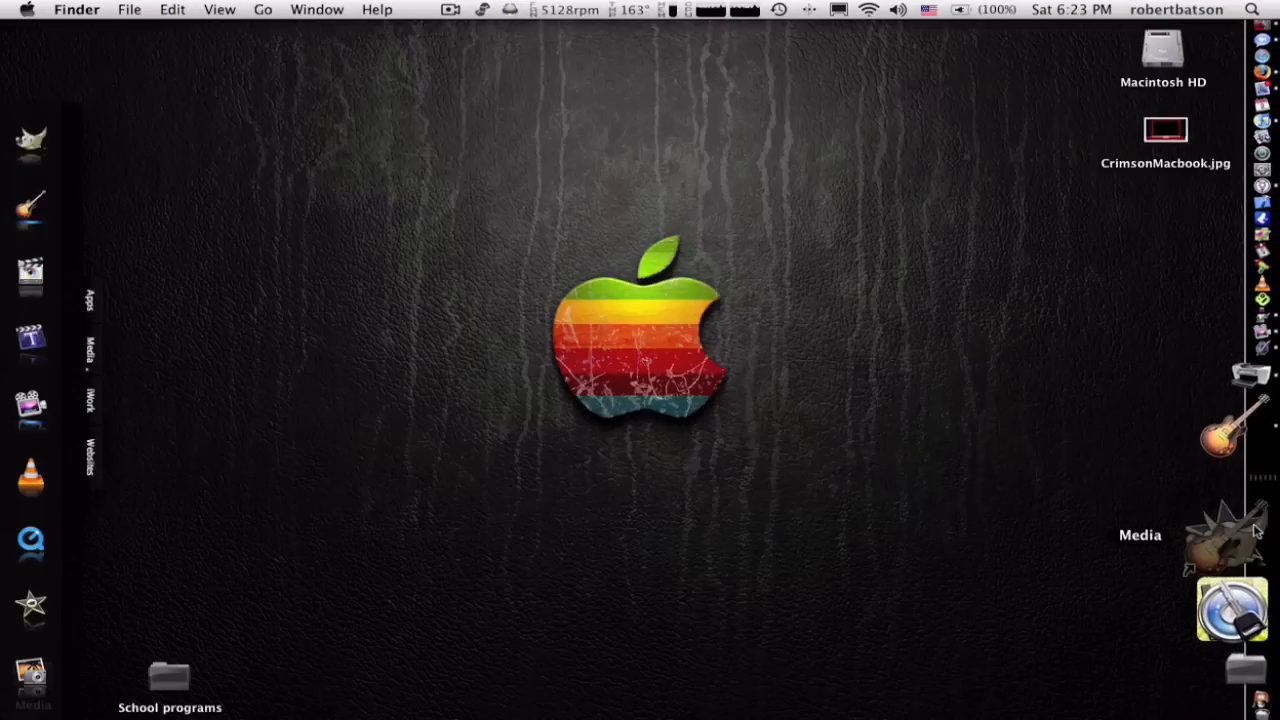
Slide out the Media drawer to show its video and music player icons
left_click(1224, 540)
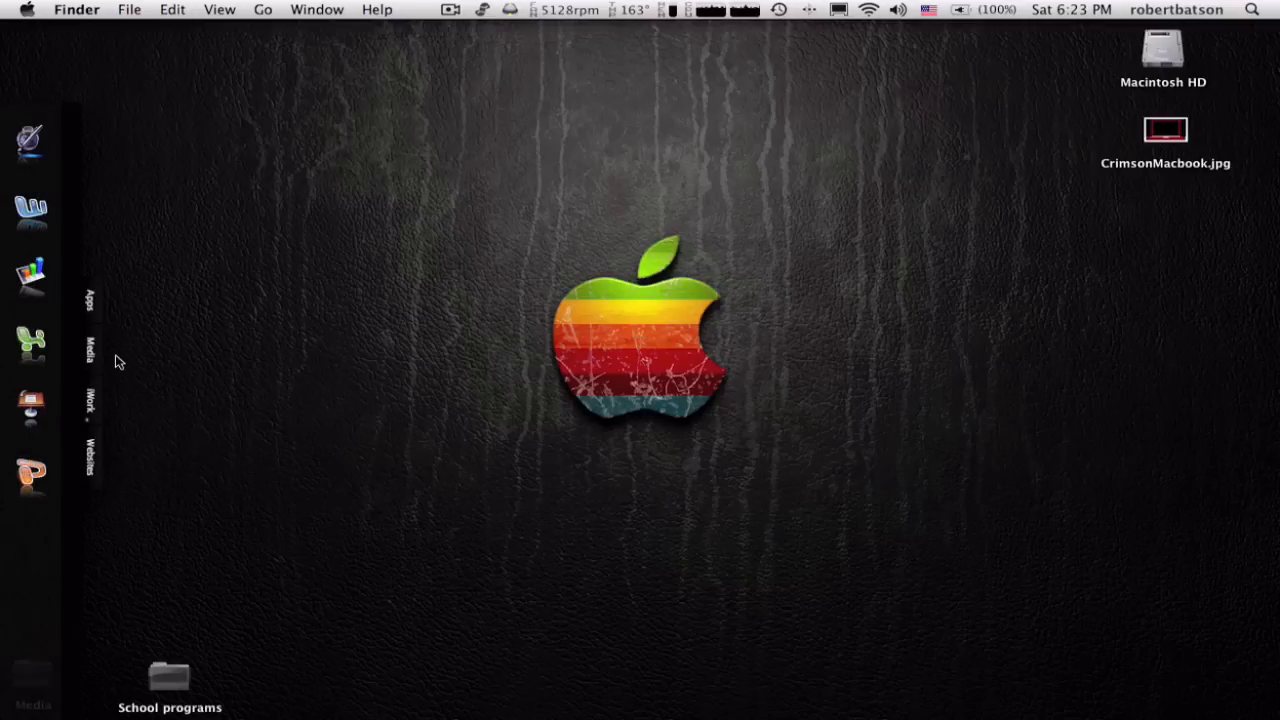
mouse_move(8, 424)
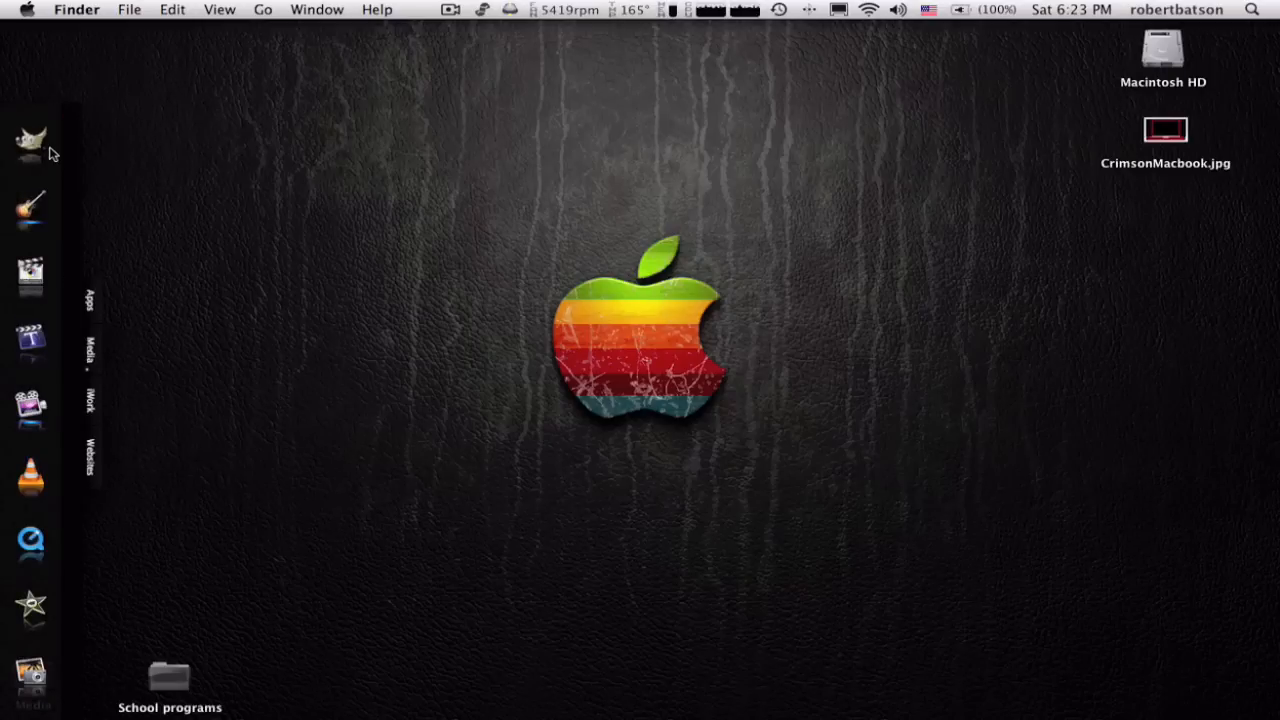
mouse_move(36, 226)
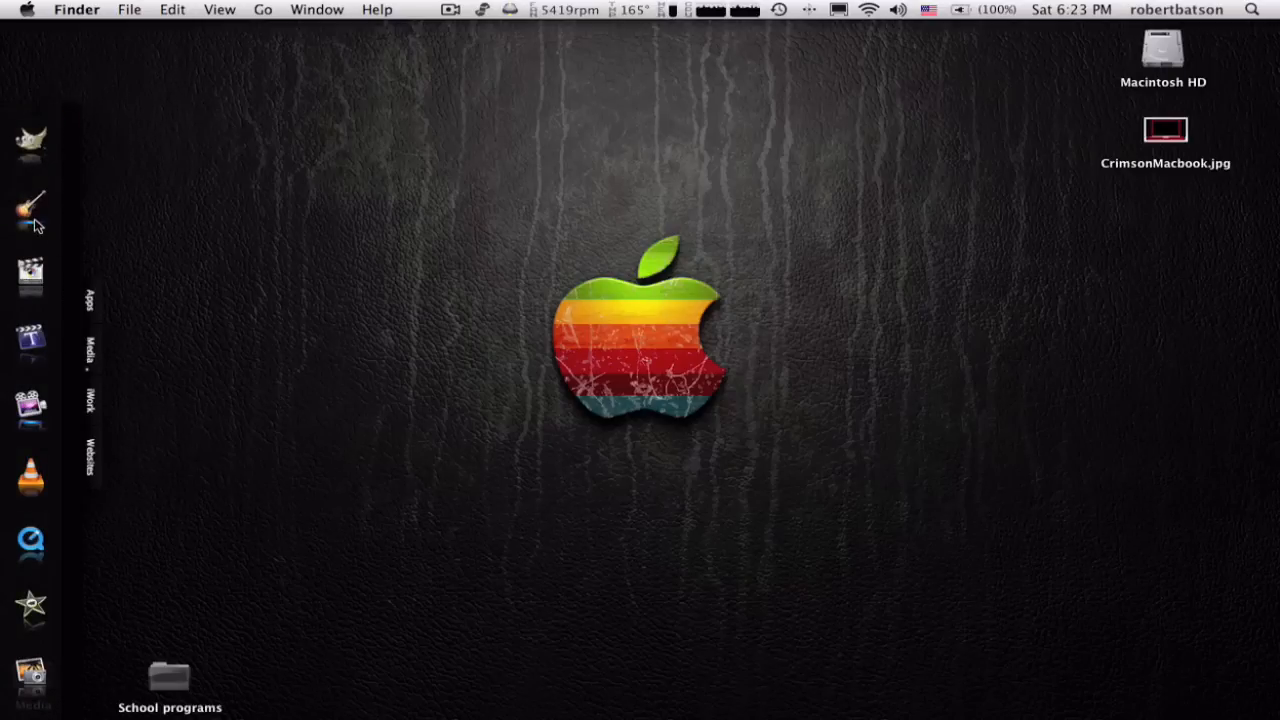
mouse_move(38, 376)
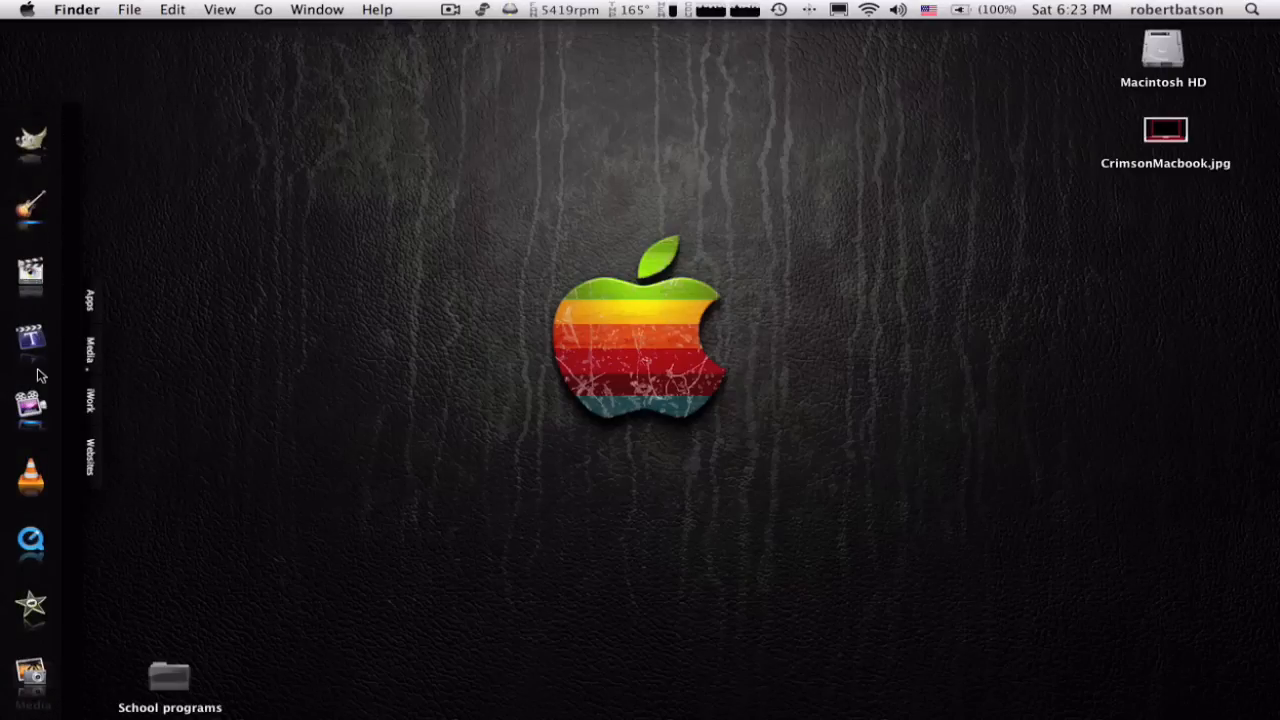
mouse_move(42, 564)
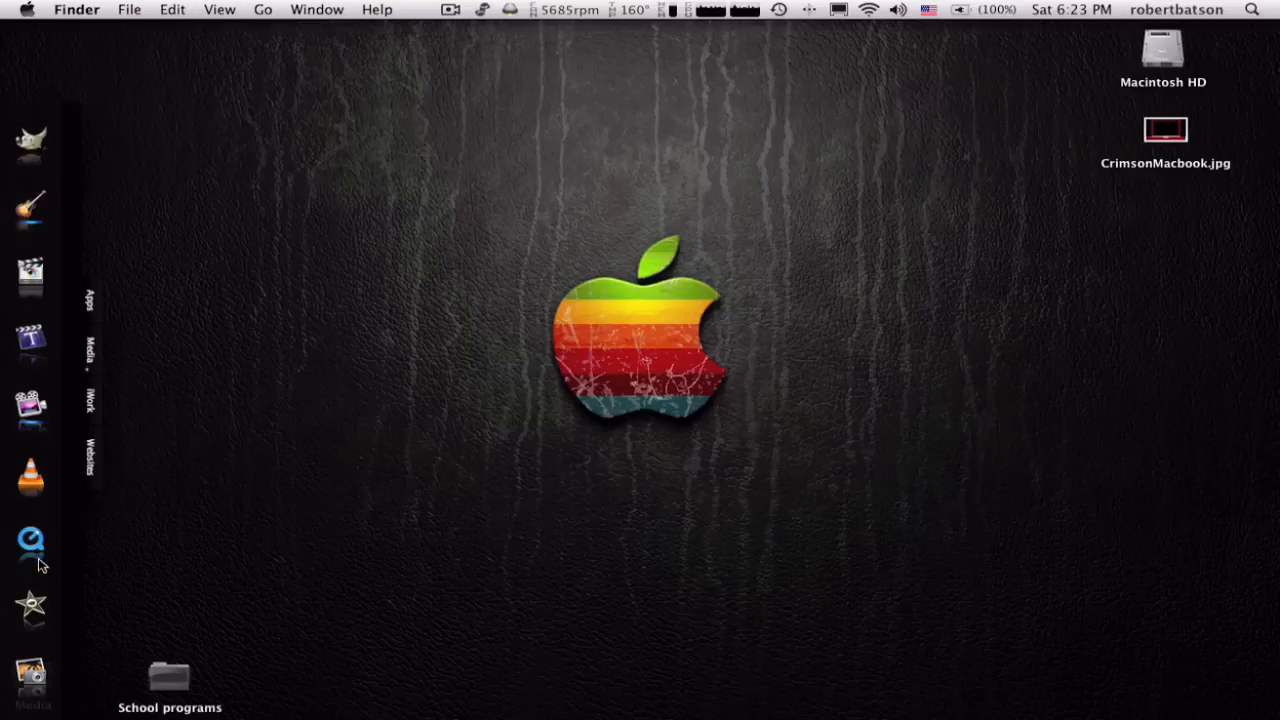
mouse_move(32, 684)
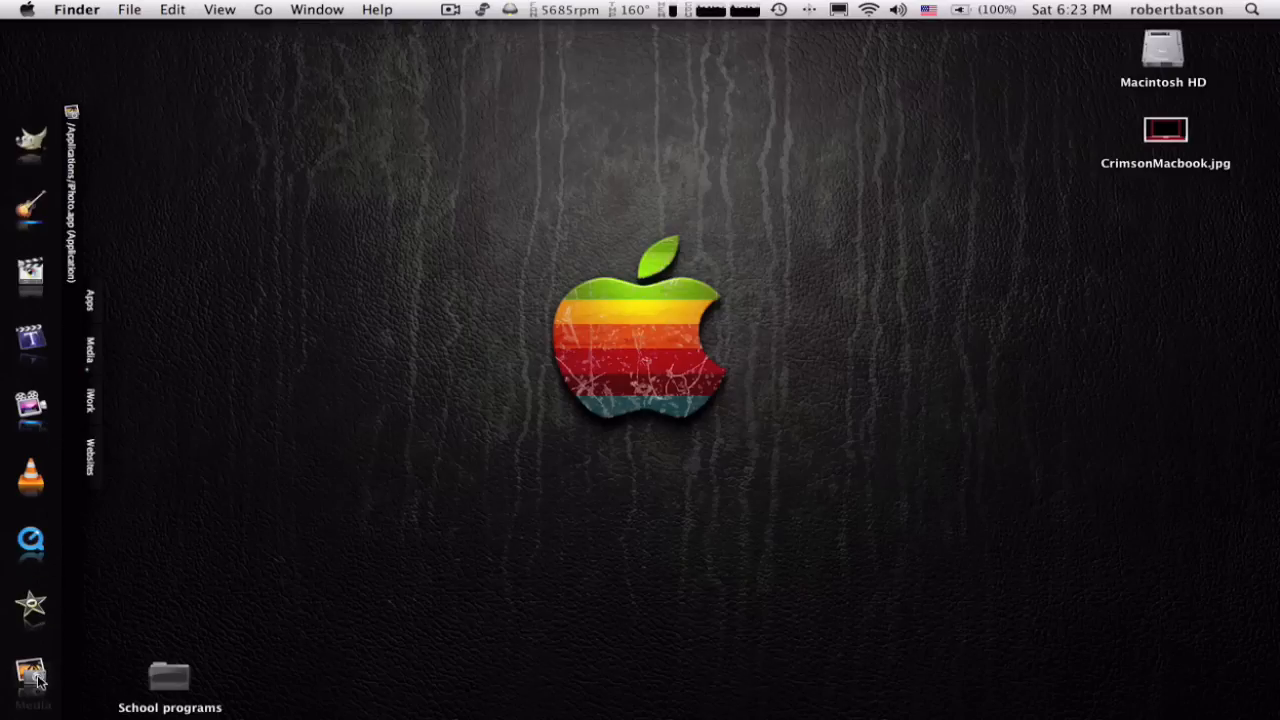
mouse_move(116, 402)
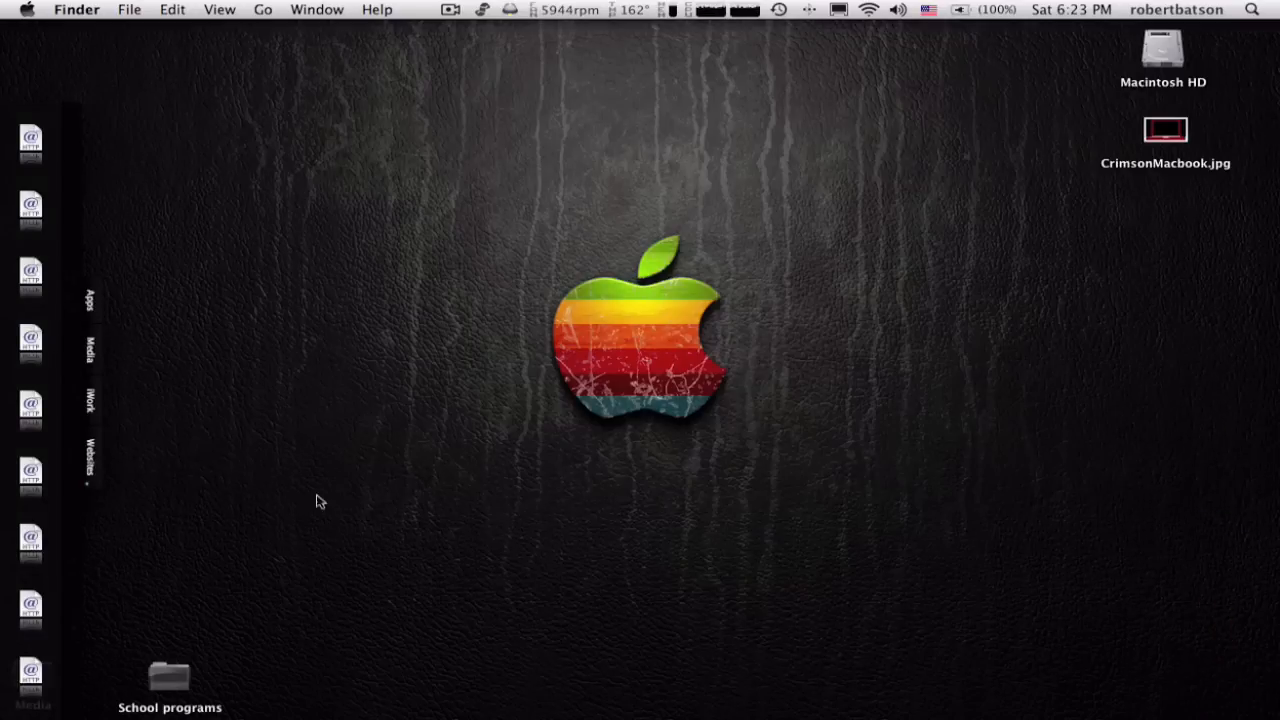
mouse_move(110, 204)
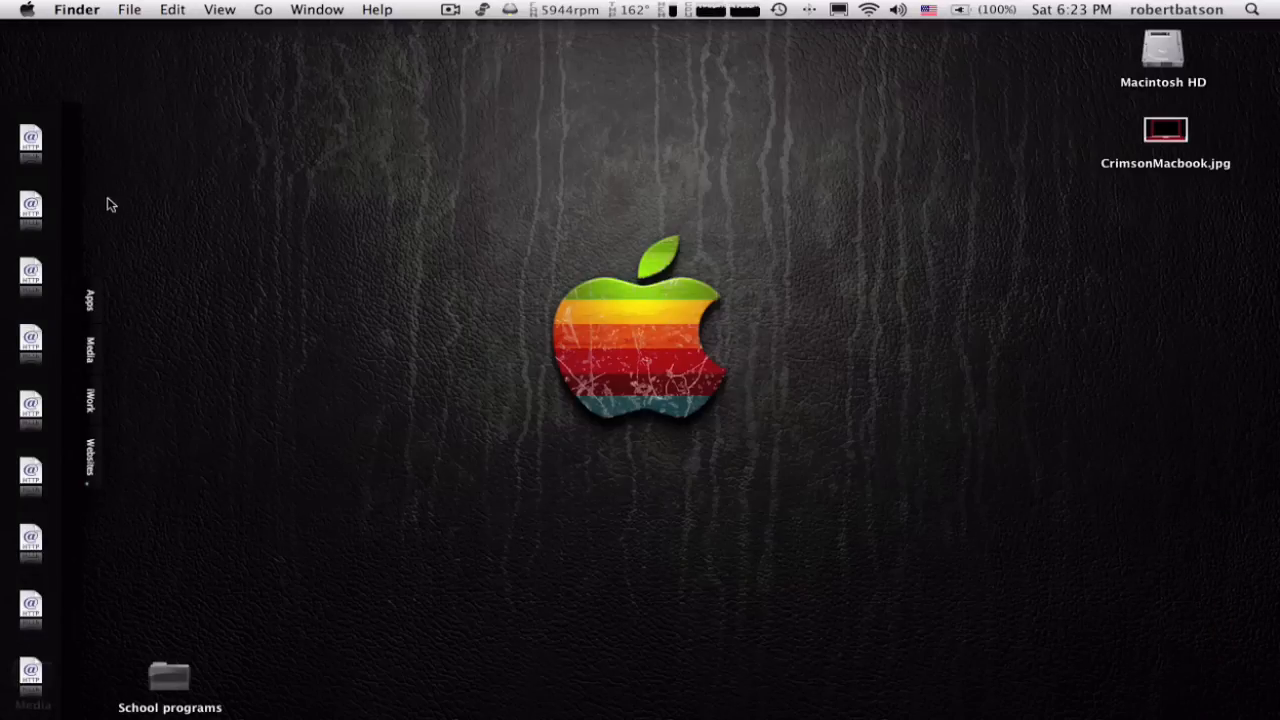
mouse_move(30, 210)
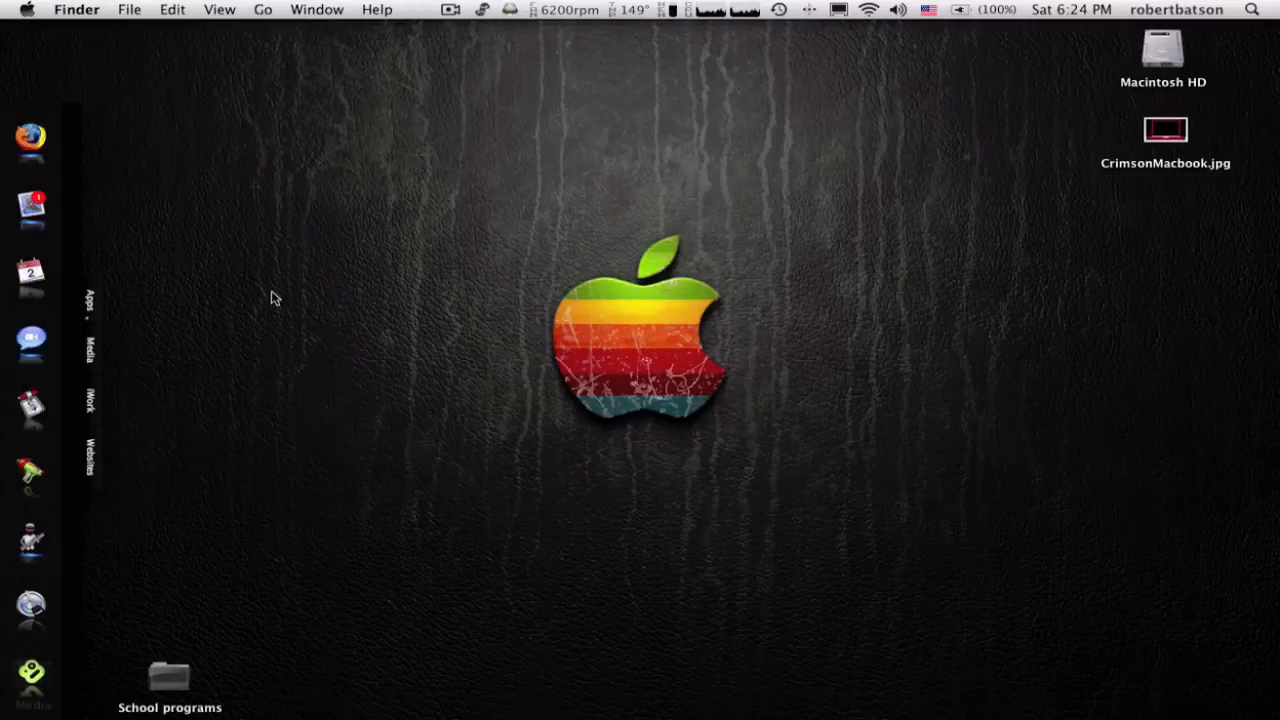
mouse_move(390, 262)
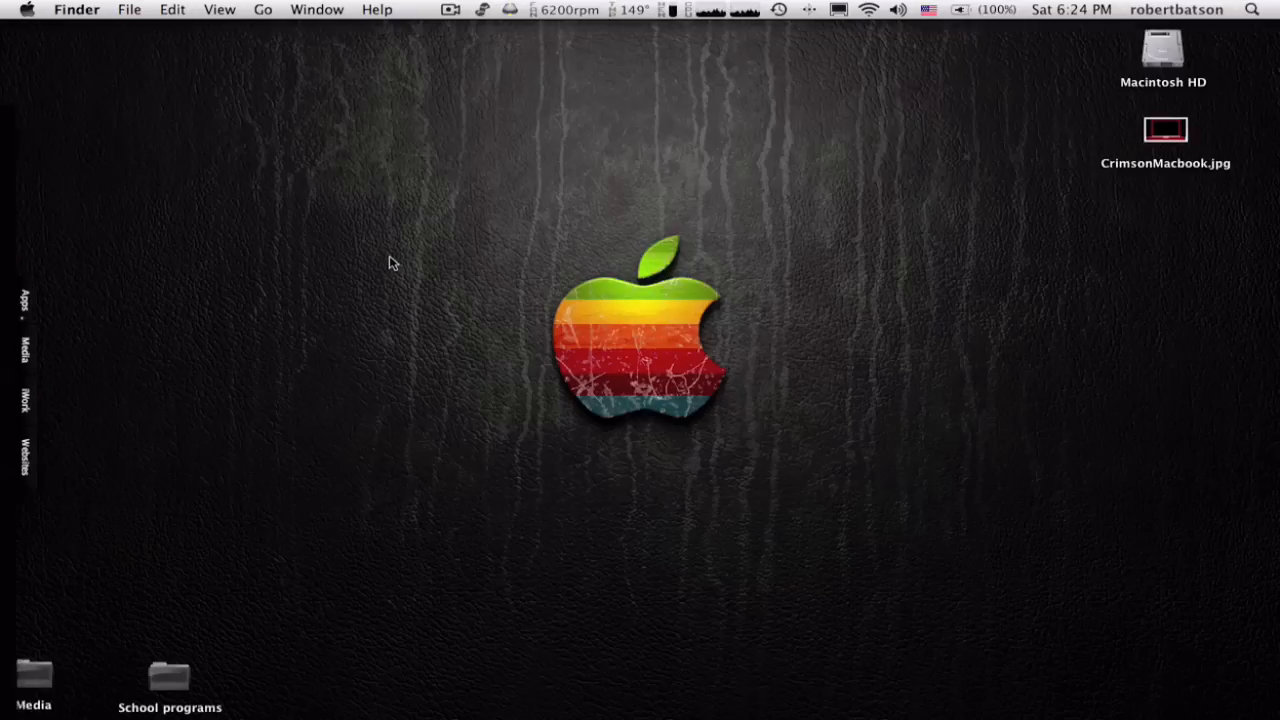
mouse_move(402, 684)
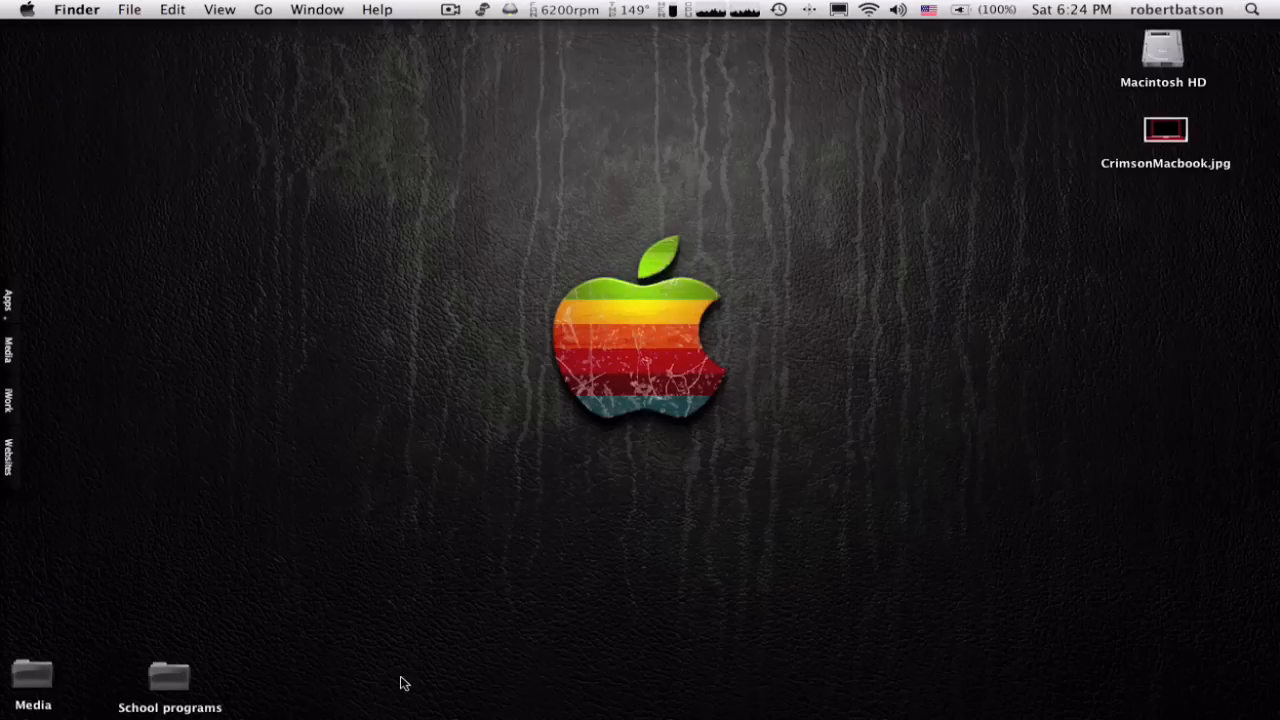
mouse_move(52, 376)
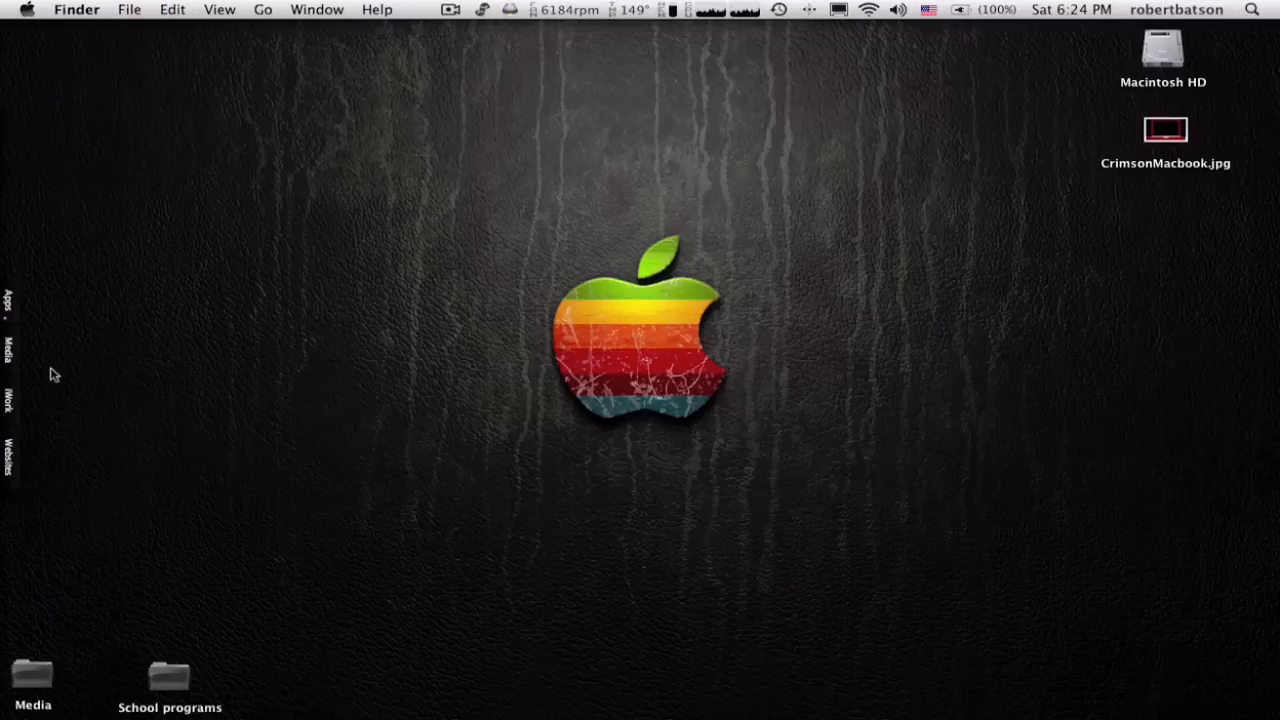
mouse_move(20, 320)
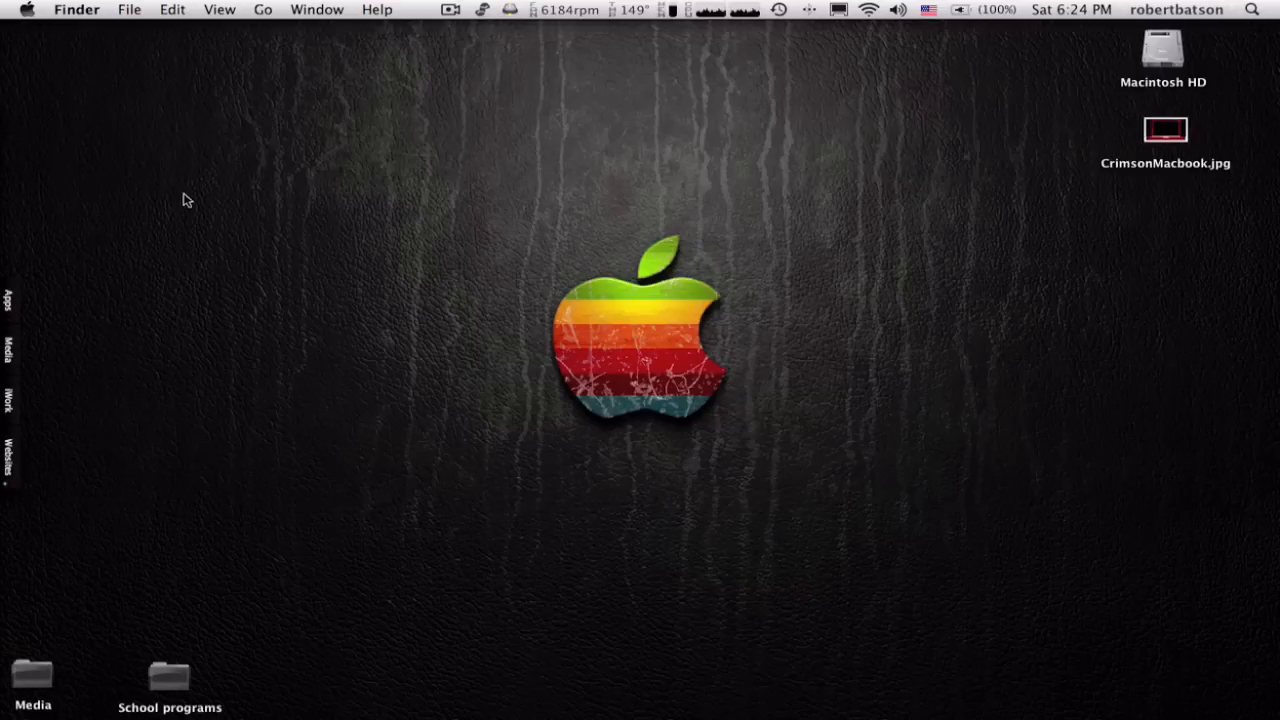
mouse_move(168, 302)
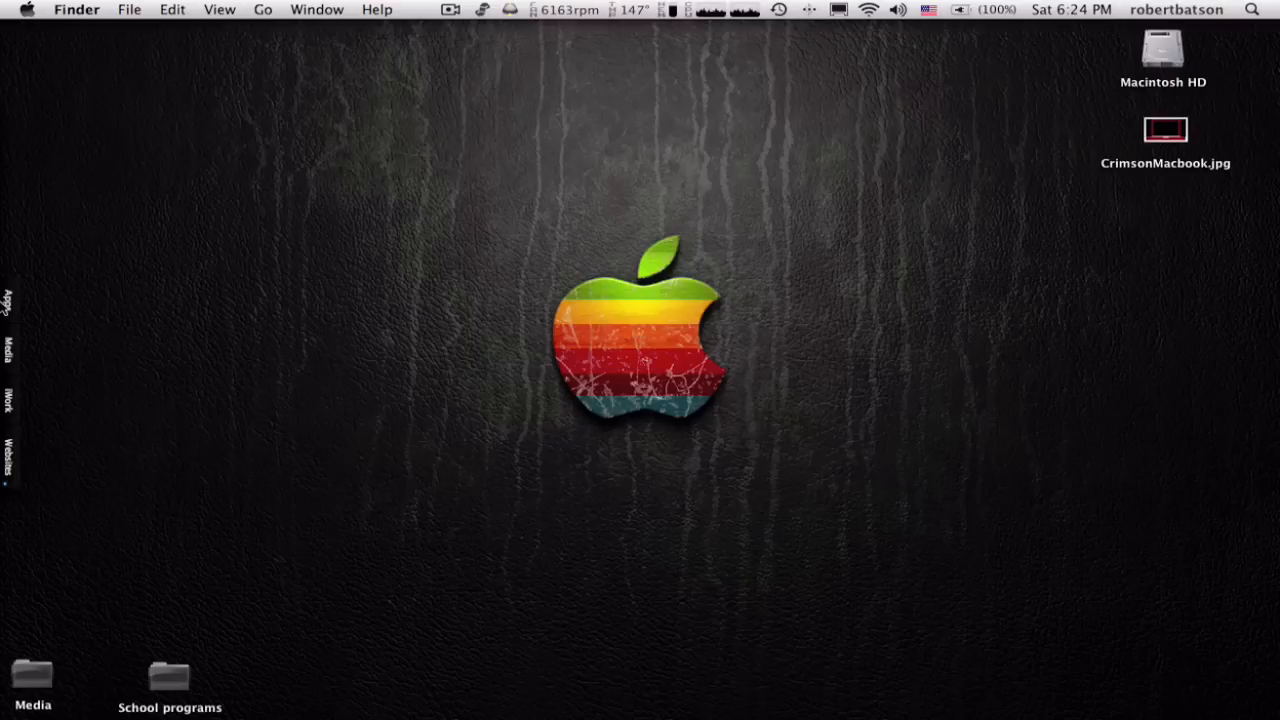
mouse_move(220, 396)
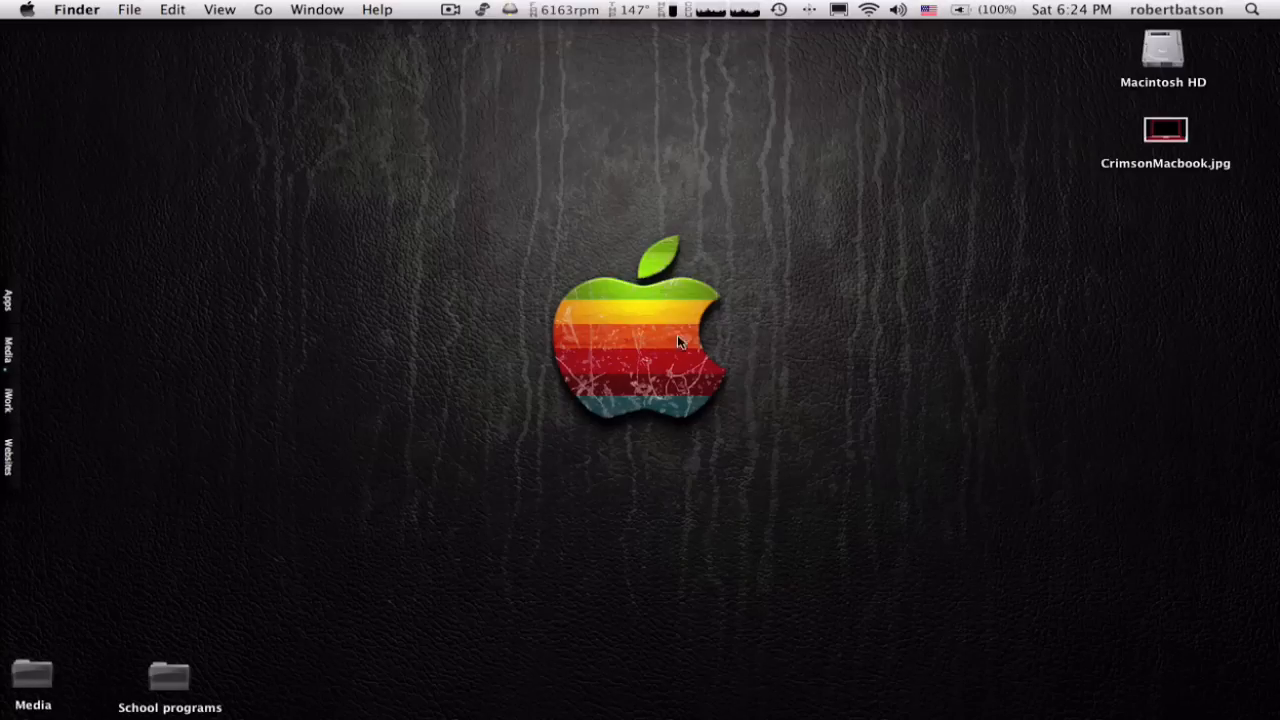
mouse_move(30, 404)
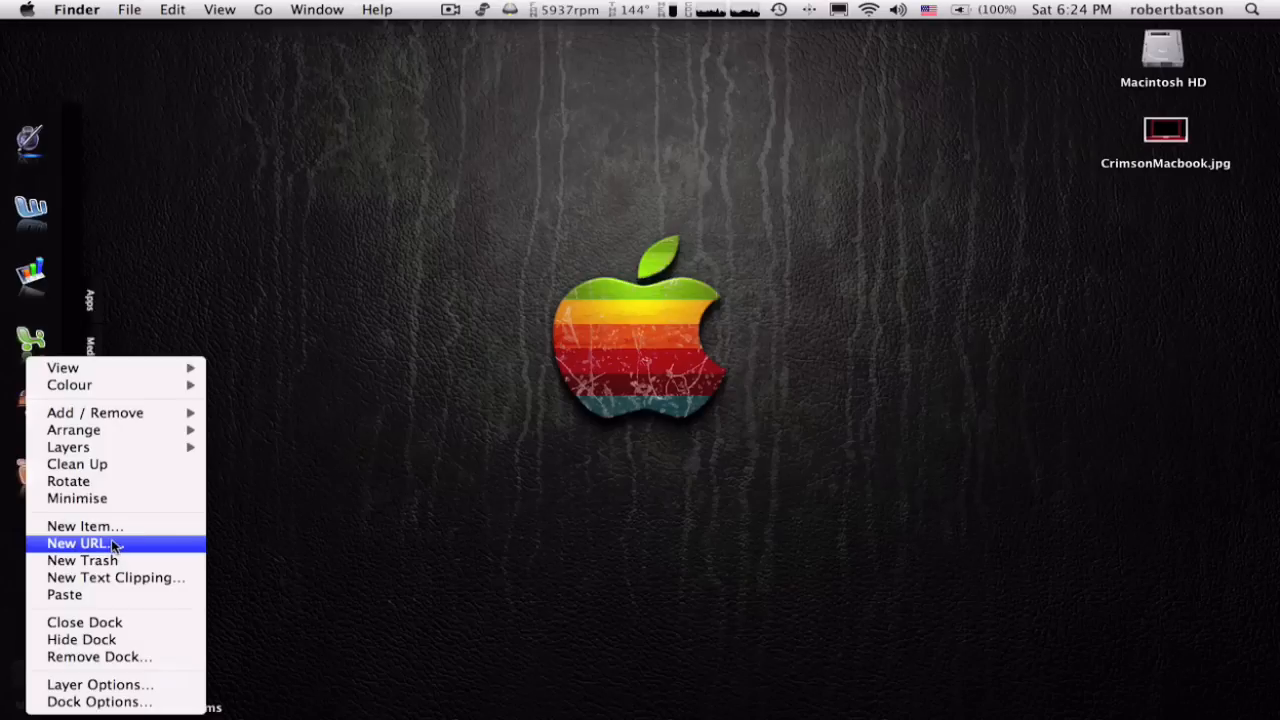
mouse_move(98, 684)
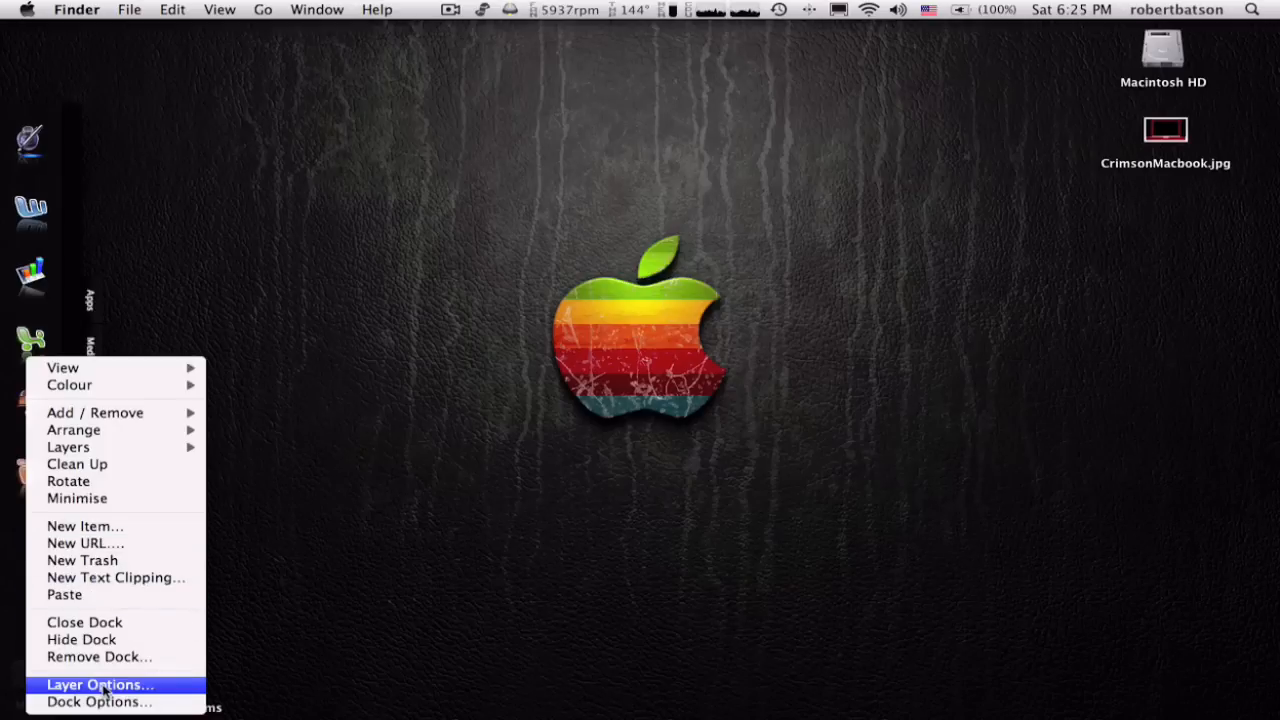
mouse_move(84, 544)
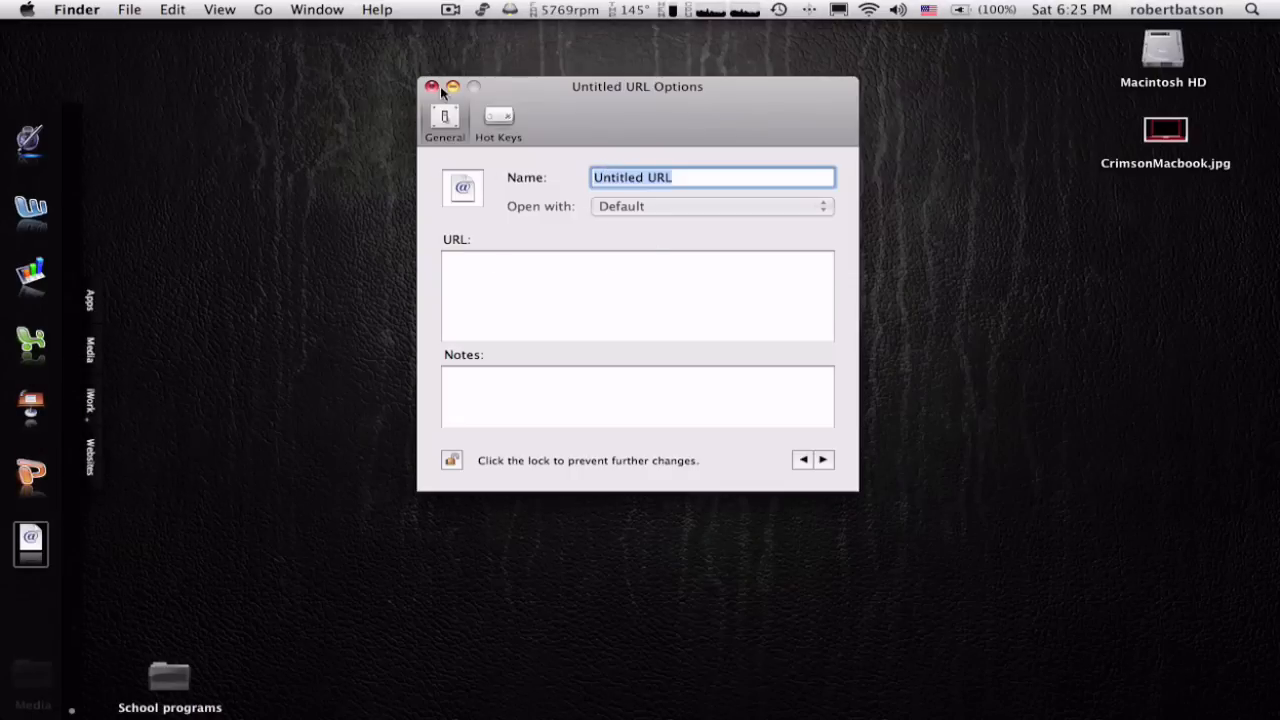
Close the Untitled URL Options window, leaving the new link without an address
left_click(430, 90)
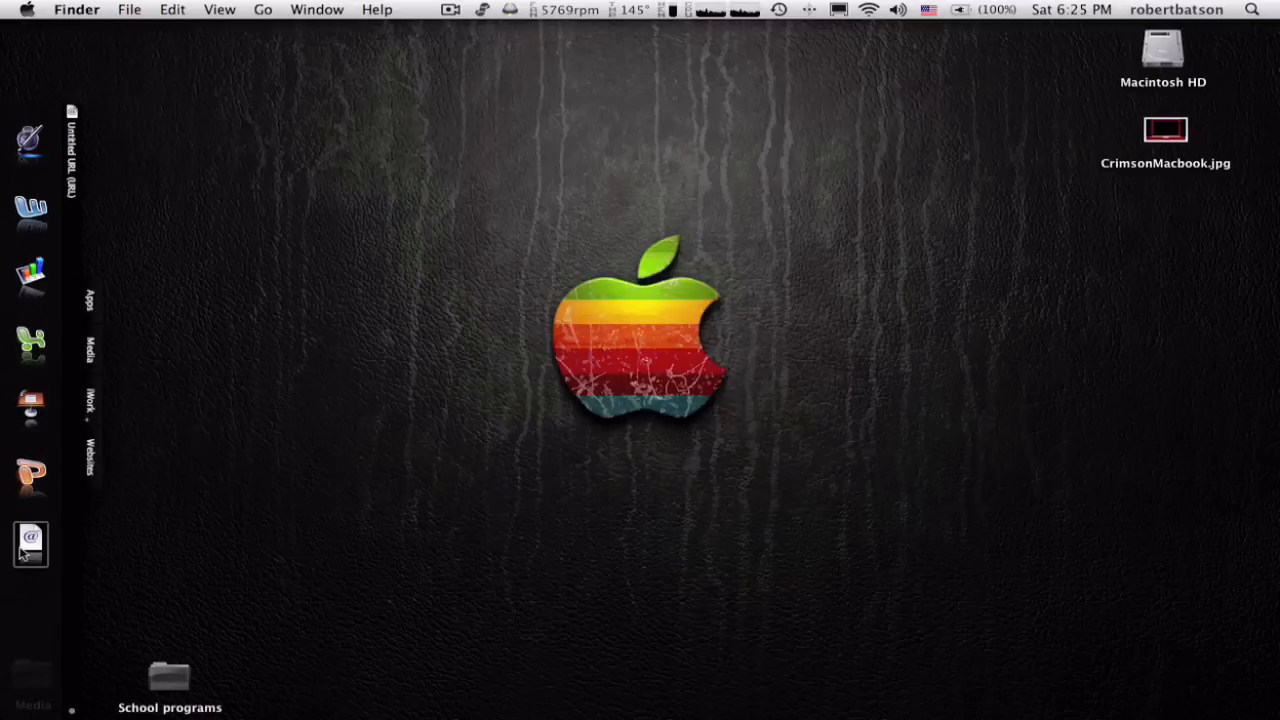
Bring up the dock's context menu to reach Dock Options for Applications
right_click(30, 544)
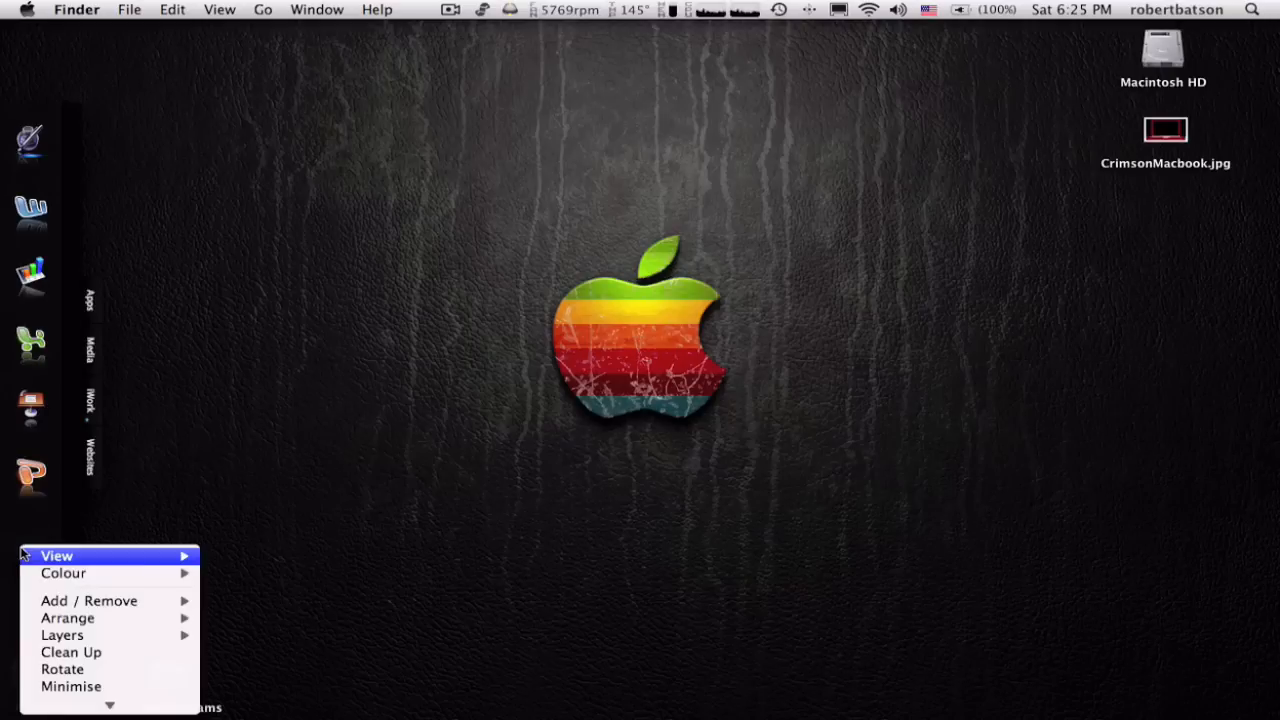
mouse_move(62, 668)
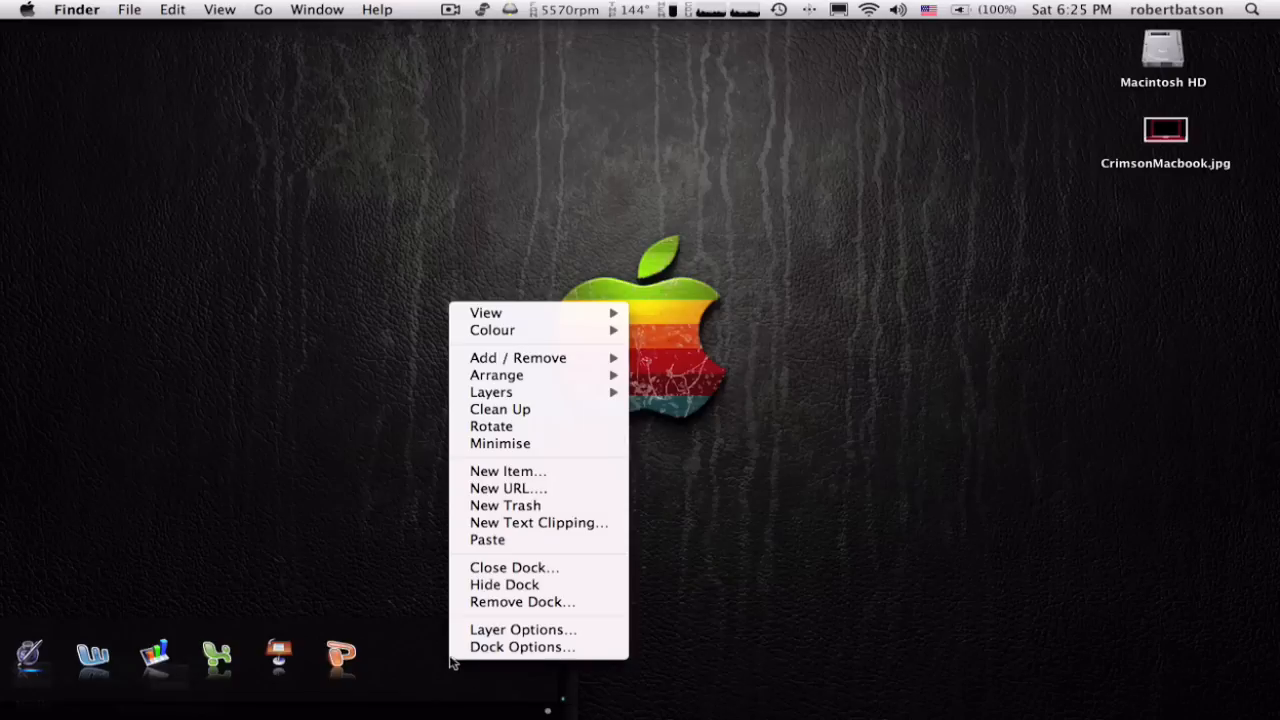
mouse_move(514, 426)
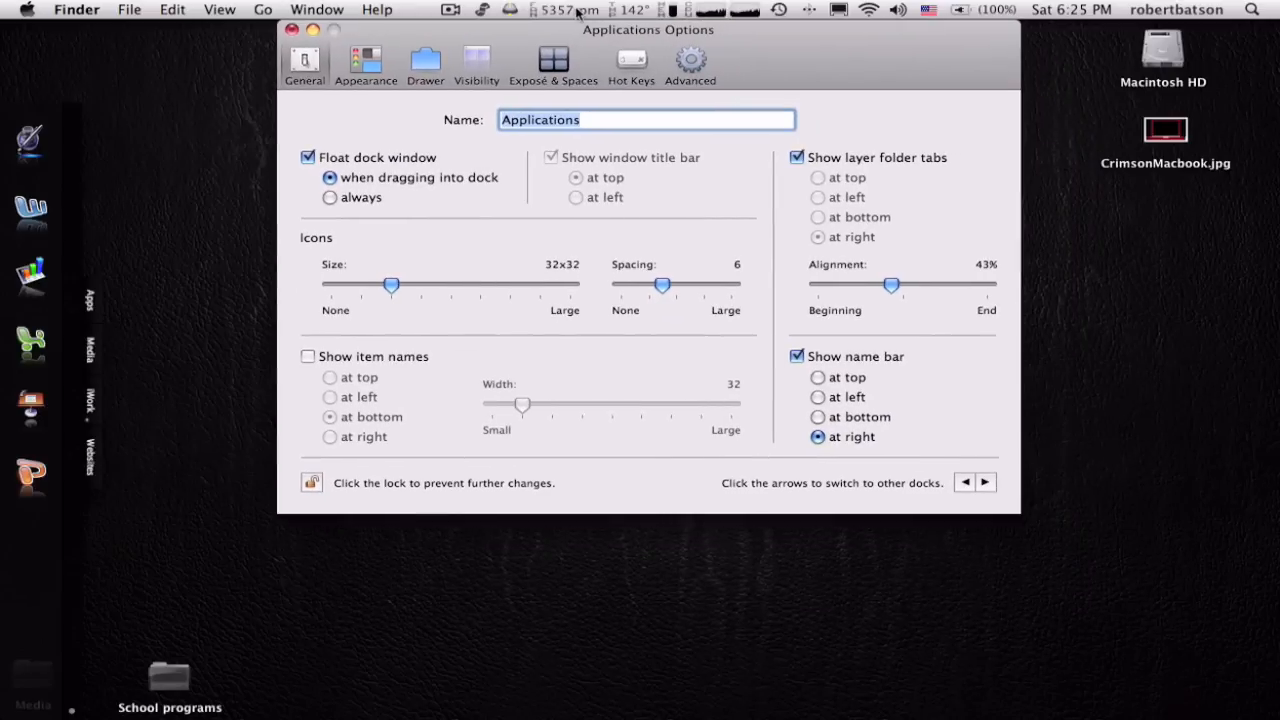
Try other icon sizes and spacings, settling on 32x32 icons with spacing 5
left_click_drag(392, 284, 384, 284)
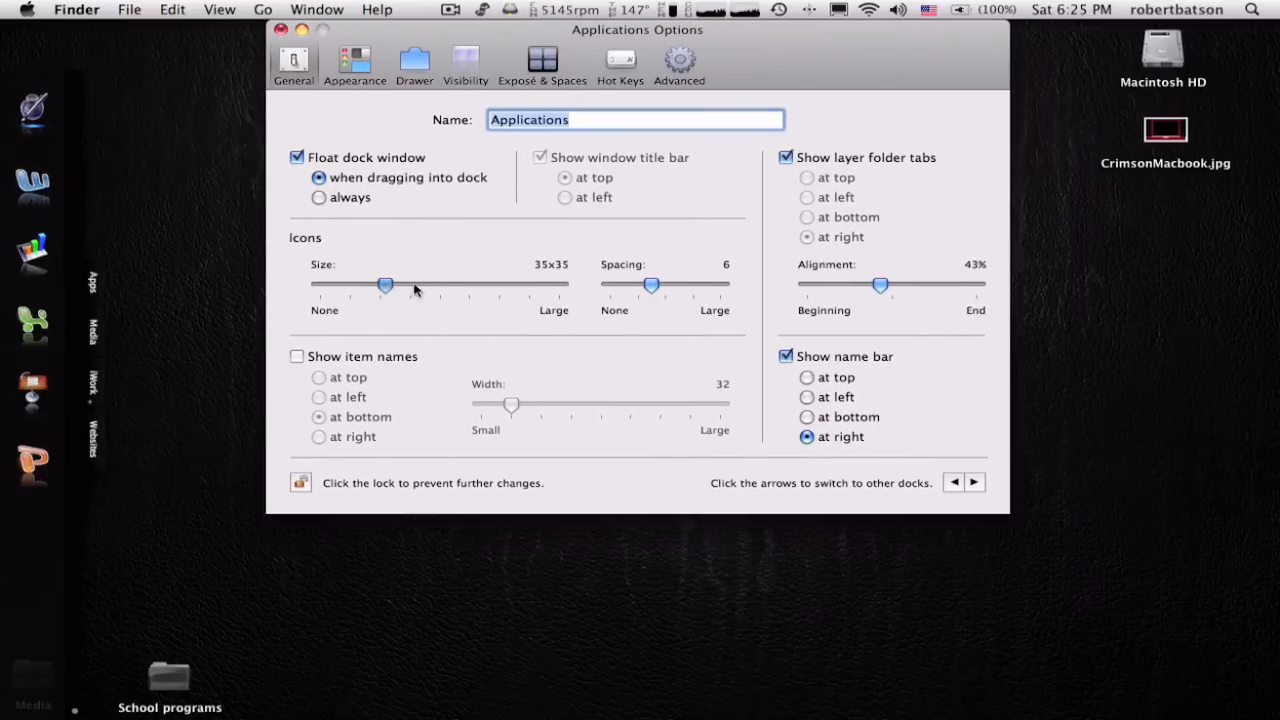
left_click_drag(384, 284, 380, 284)
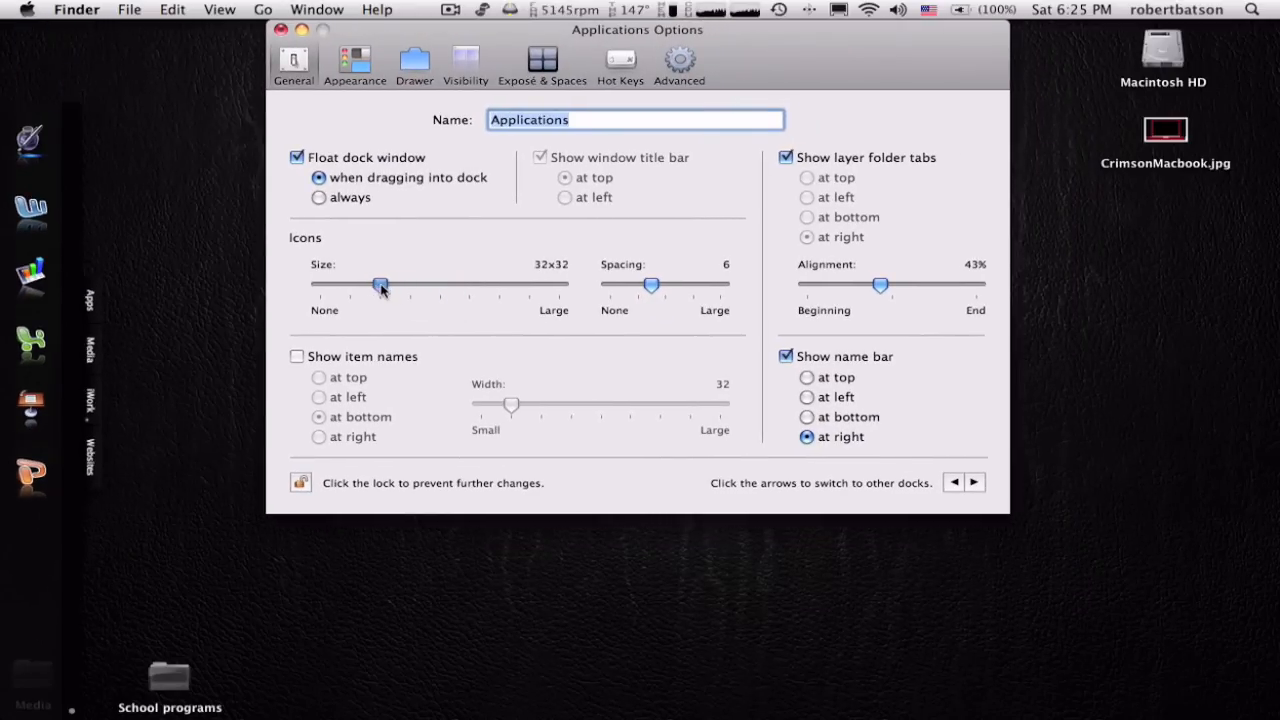
left_click_drag(652, 284, 660, 284)
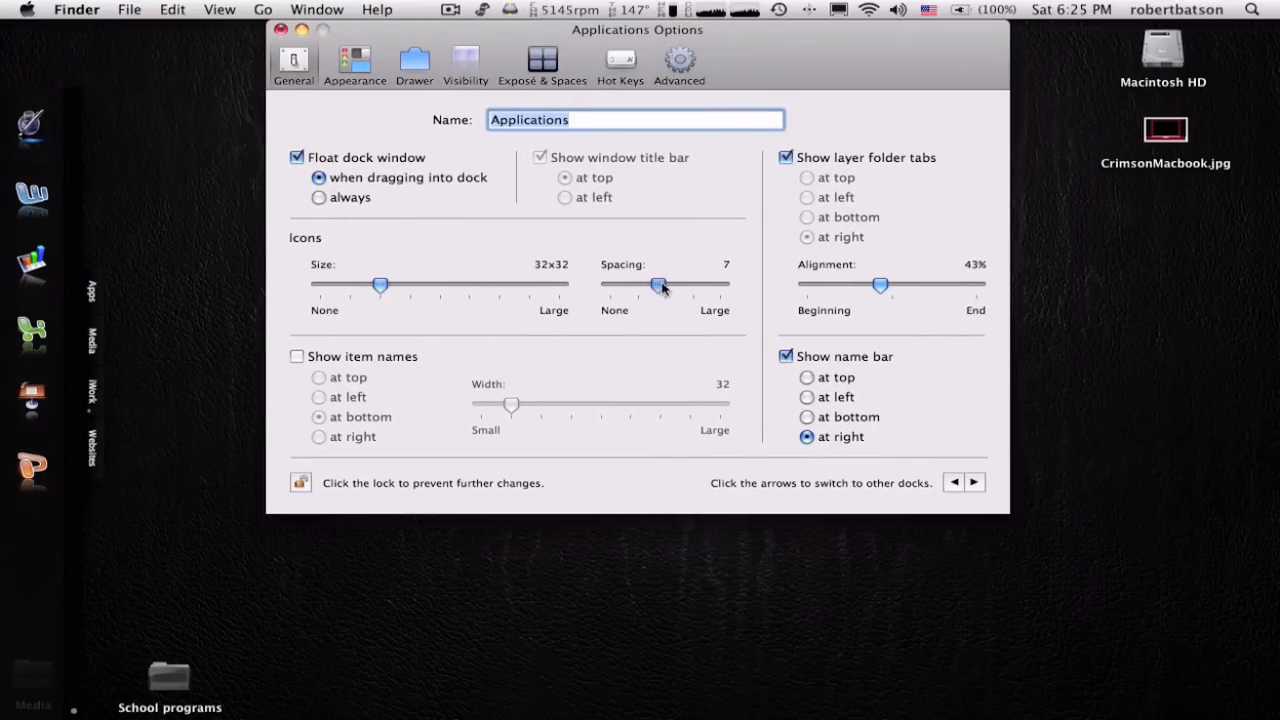
left_click_drag(660, 284, 650, 284)
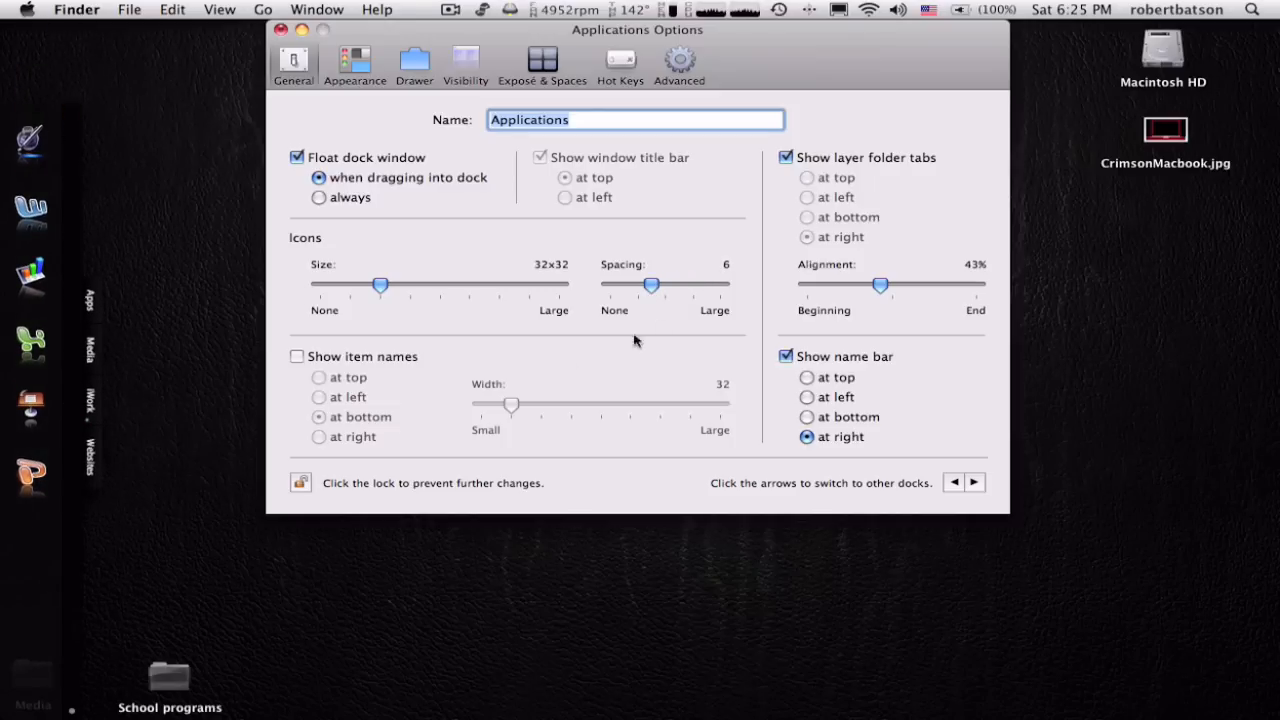
left_click_drag(652, 284, 638, 284)
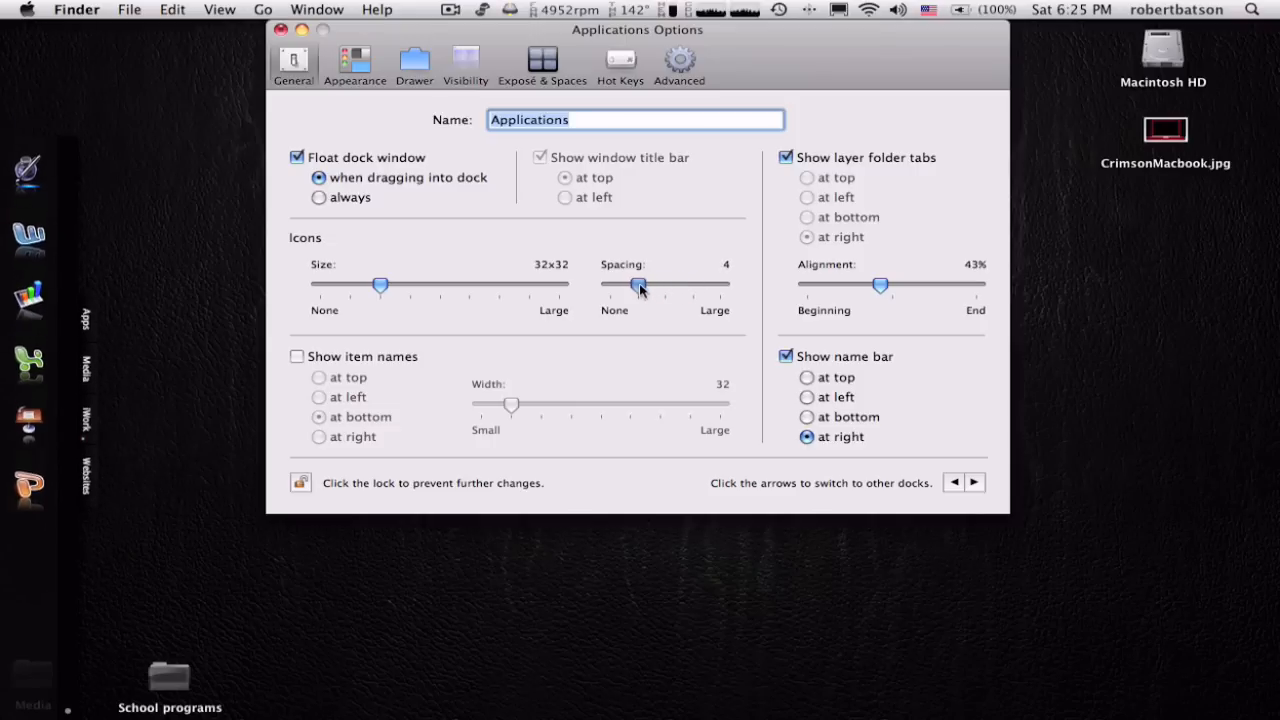
left_click_drag(638, 284, 644, 284)
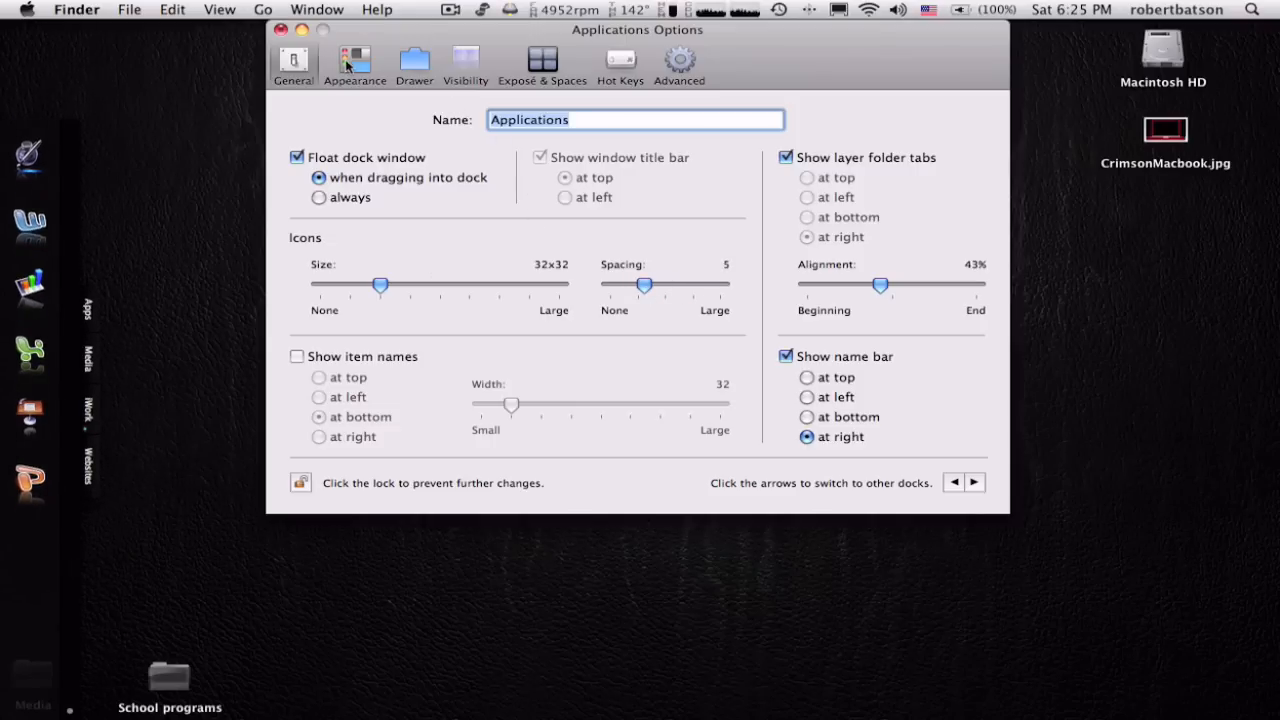
Show the Applications dock's appearance settings with the SimpleOne theme
left_click(354, 60)
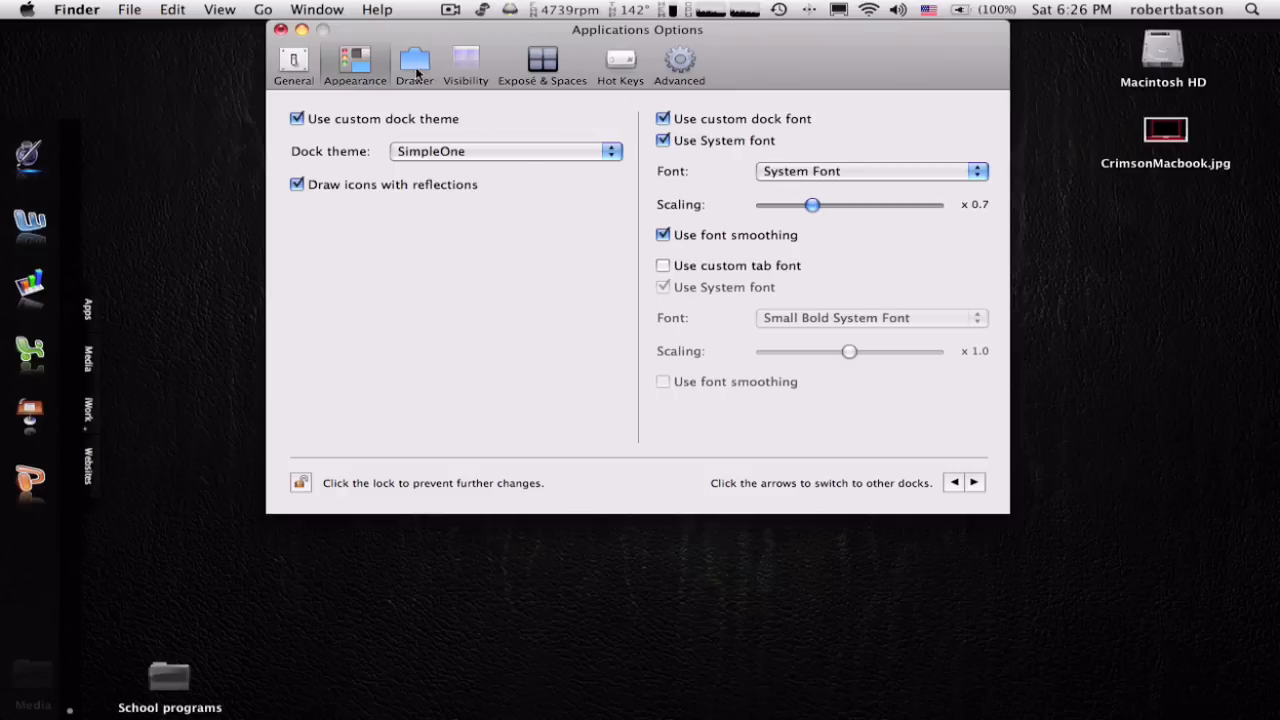
Set the drawer speed to 1.6 seconds and attach the drawer to the bottom edge
left_click(412, 60)
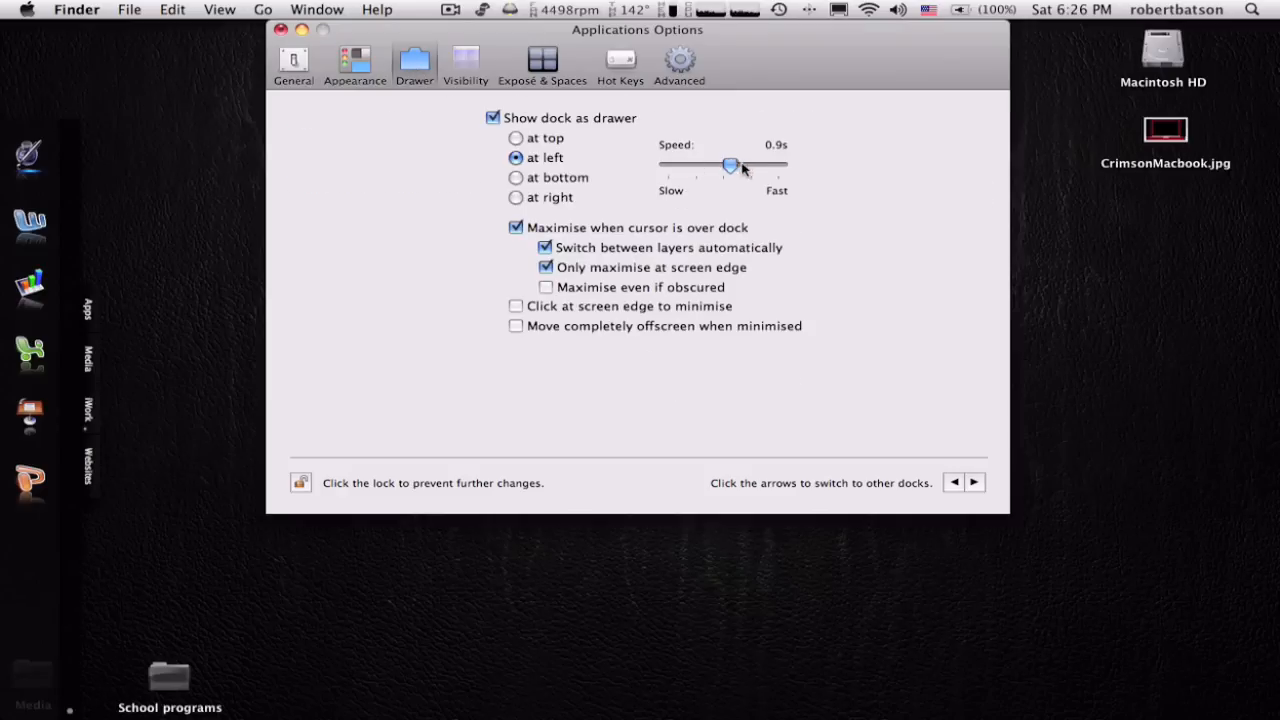
left_click_drag(732, 164, 756, 164)
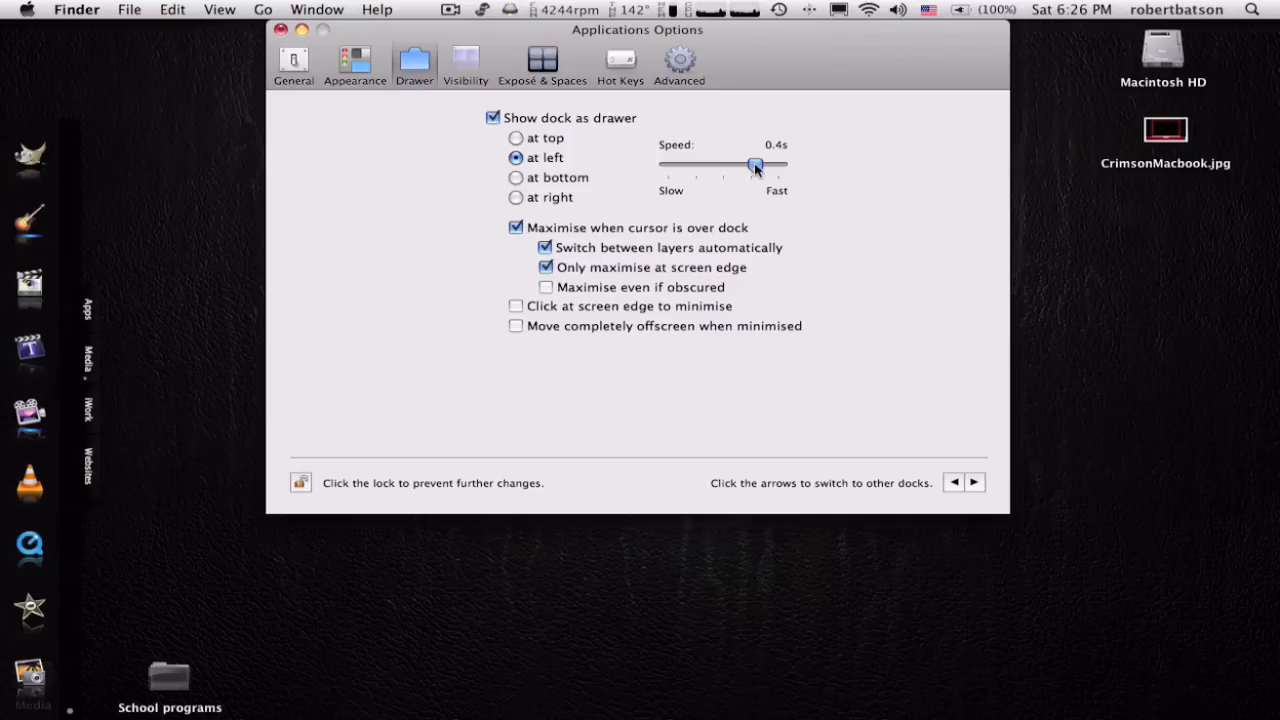
left_click_drag(756, 164, 672, 164)
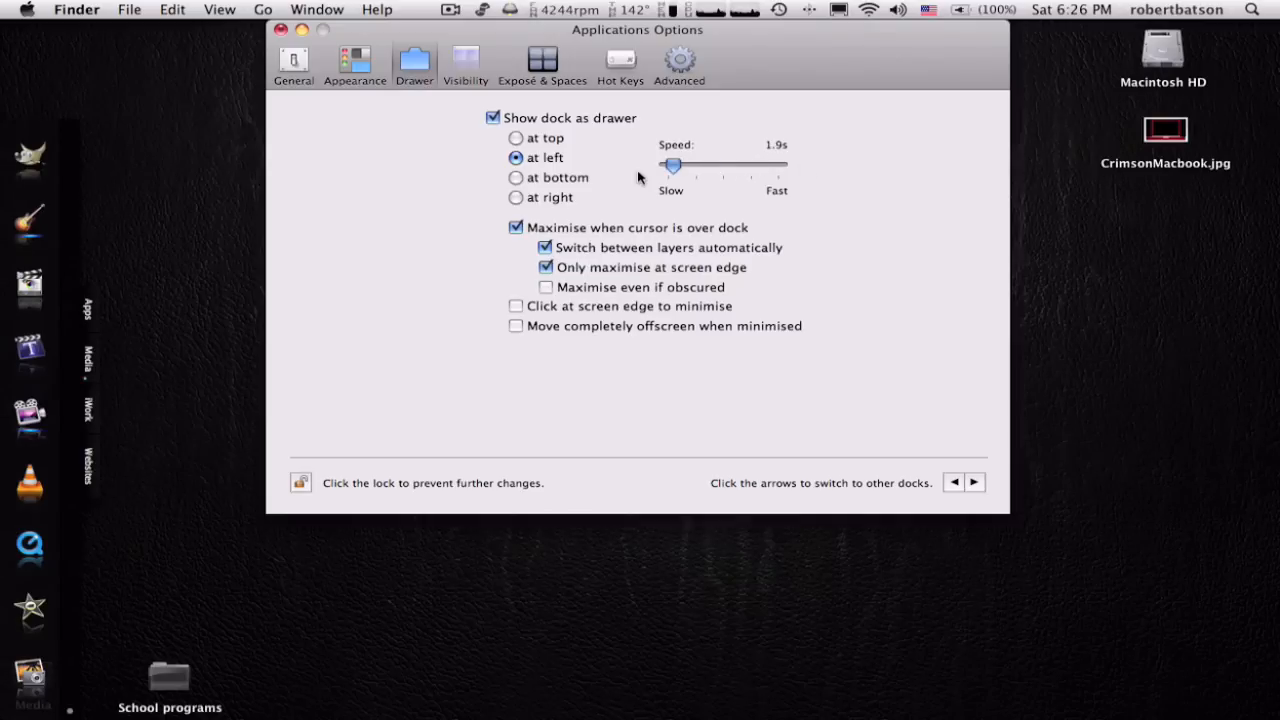
left_click_drag(672, 164, 668, 164)
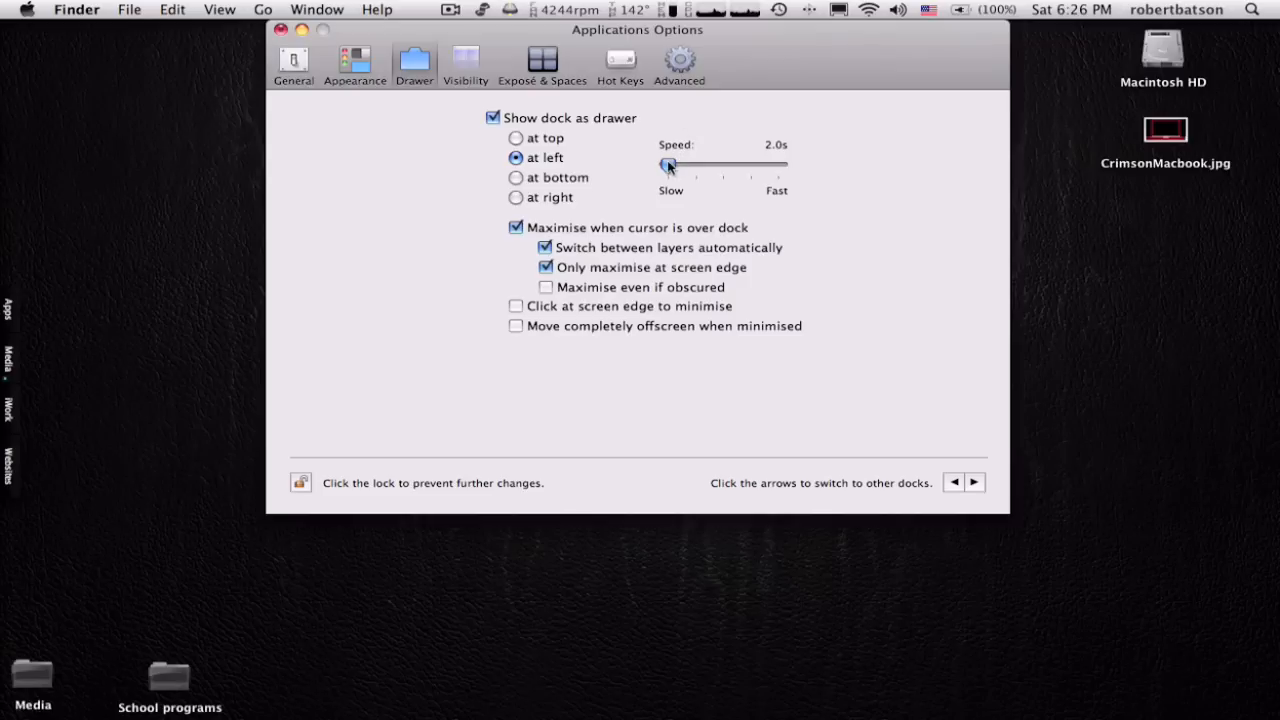
left_click_drag(668, 164, 690, 164)
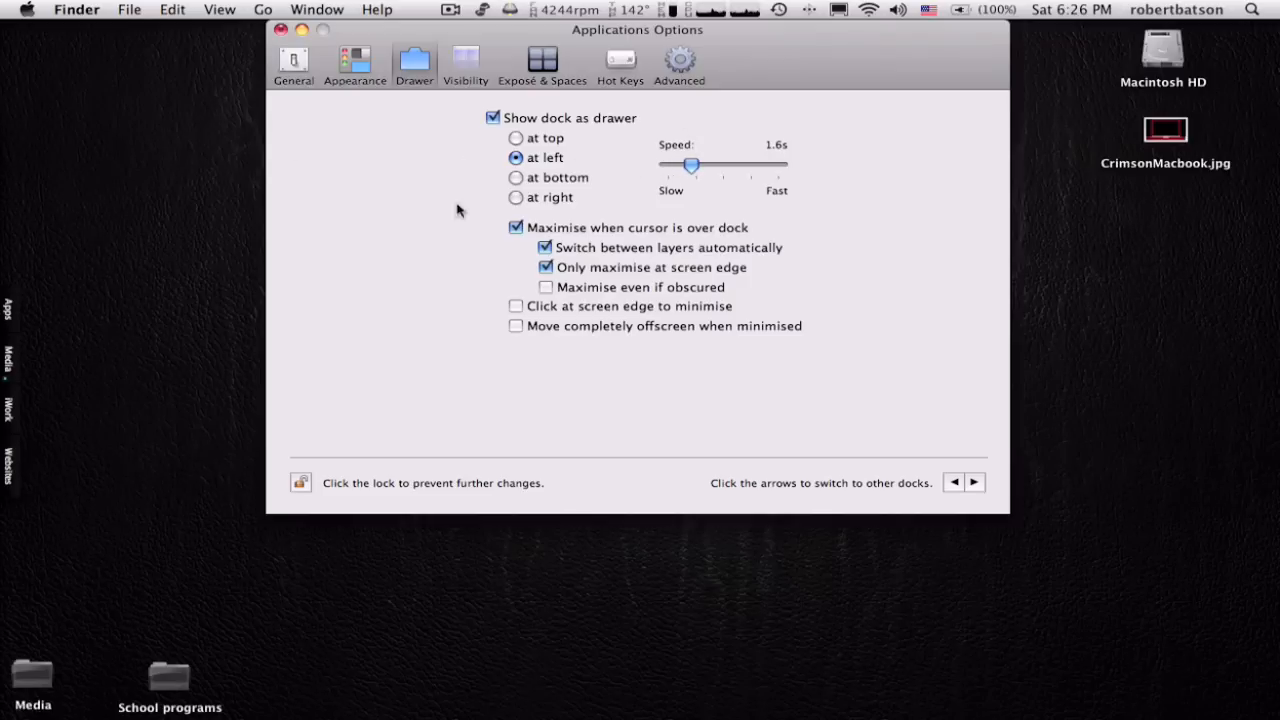
left_click(516, 176)
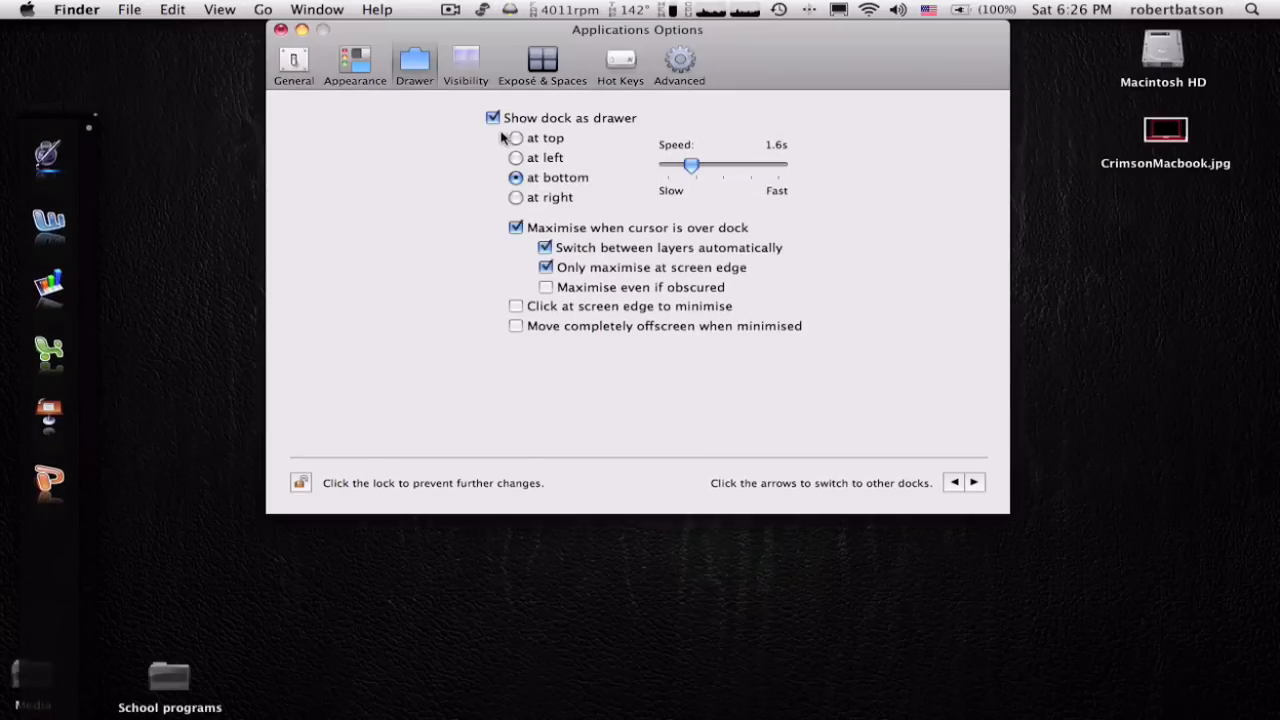
Try the top drawer position briefly, then leave the drawer on the left edge
left_click(516, 156)
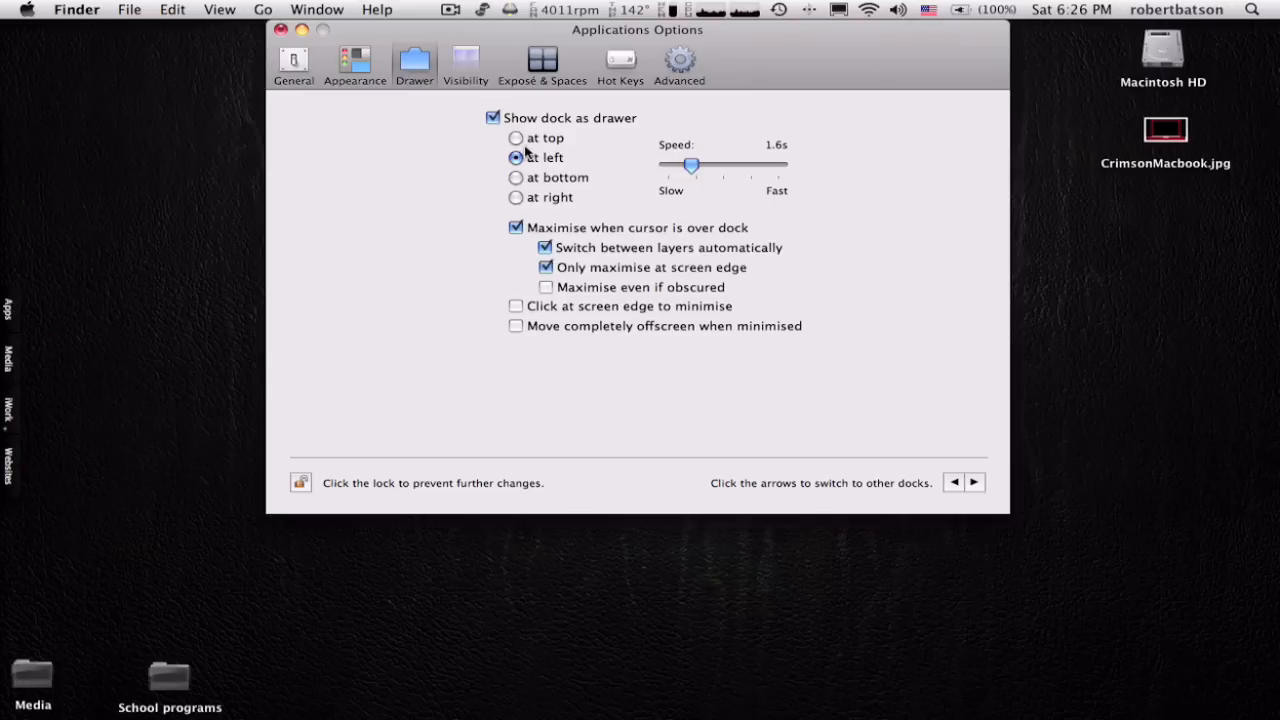
left_click(516, 138)
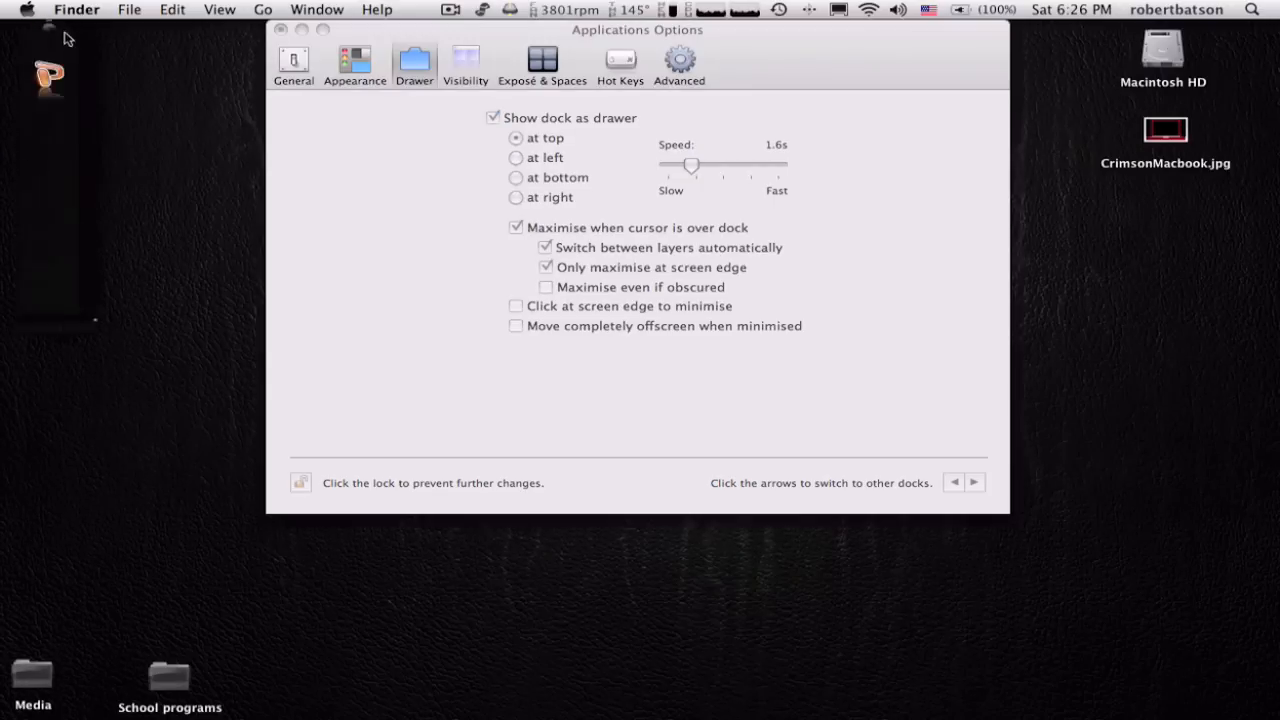
left_click(516, 156)
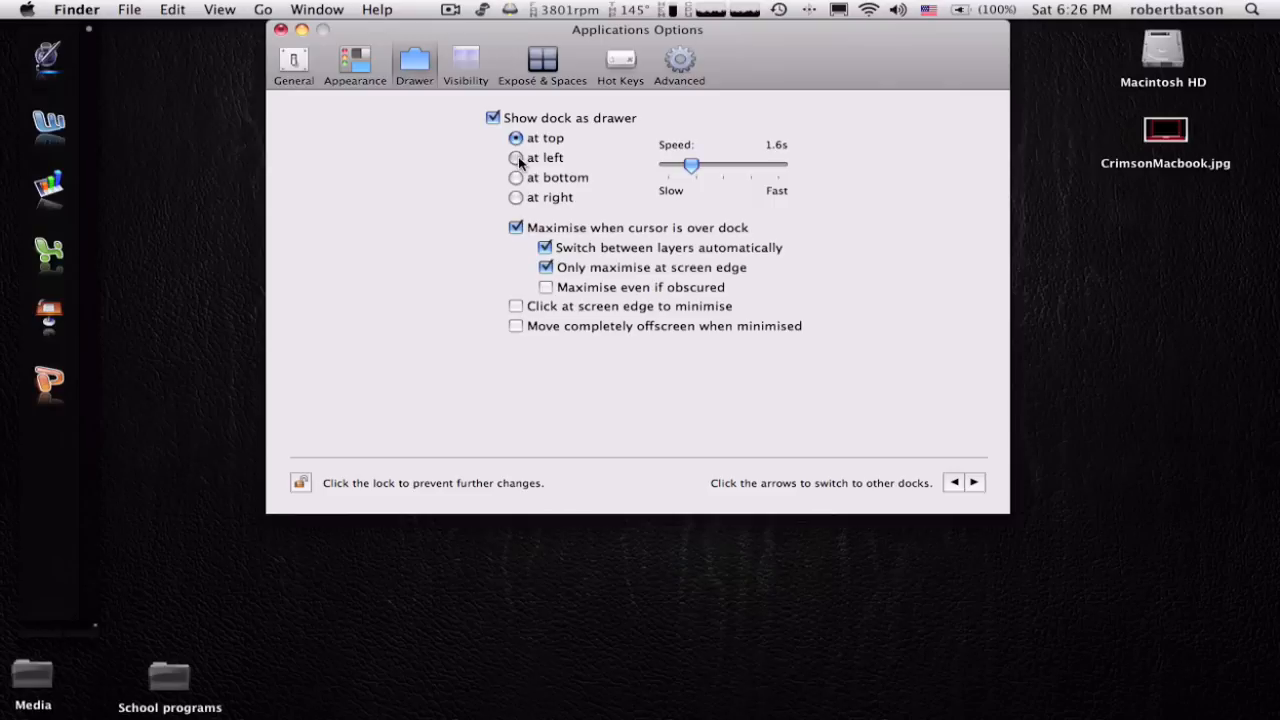
left_click(516, 156)
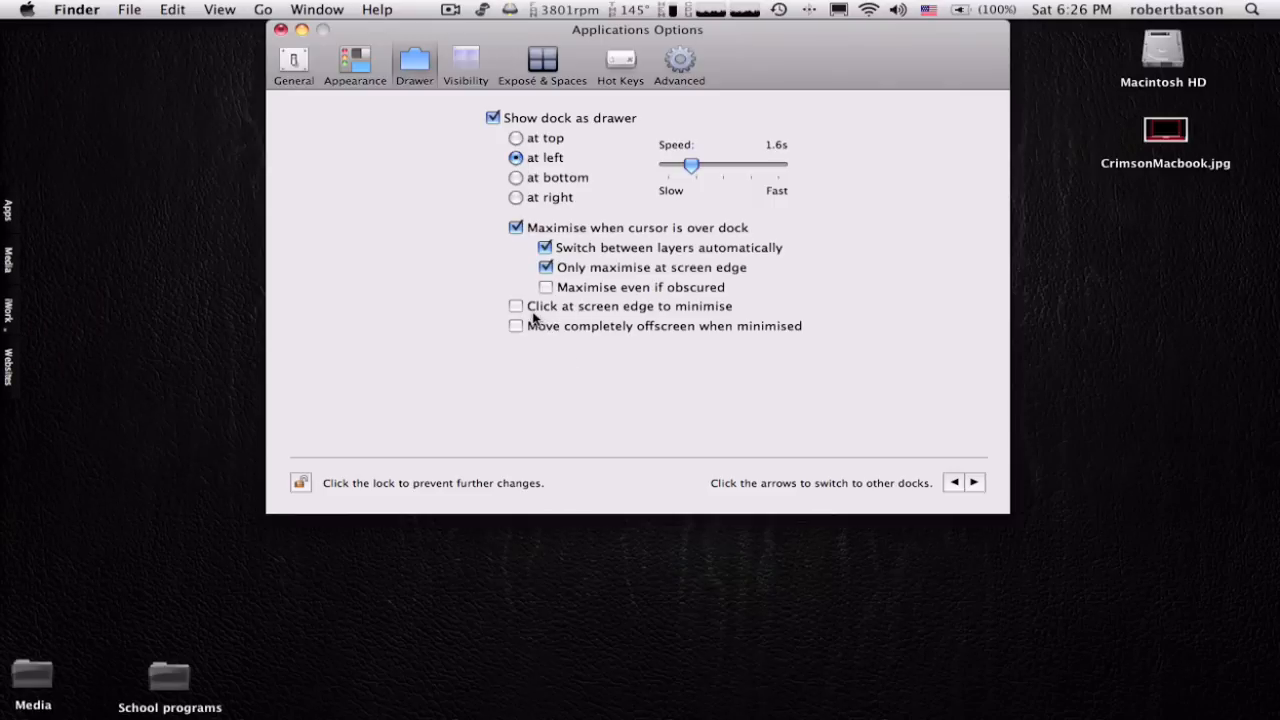
mouse_move(468, 60)
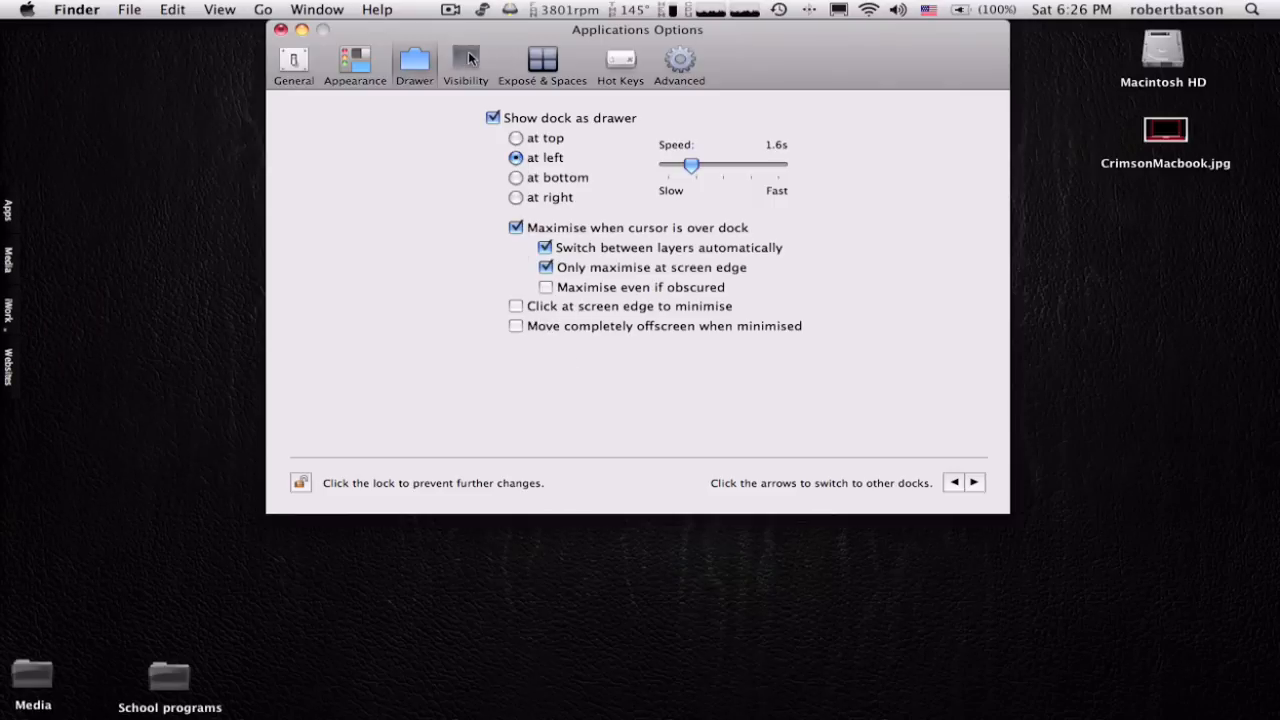
Test background, maximised and minimised translucency levels, returning all three to 0%
left_click(464, 60)
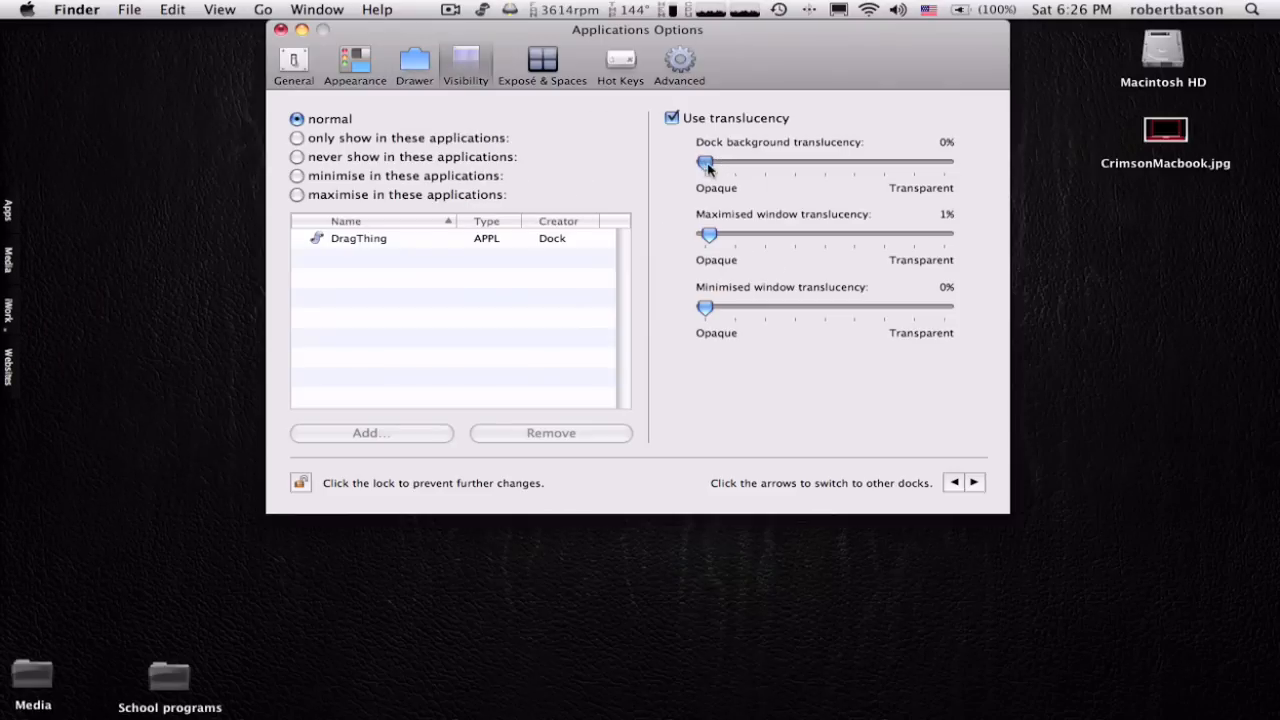
left_click_drag(706, 162, 844, 162)
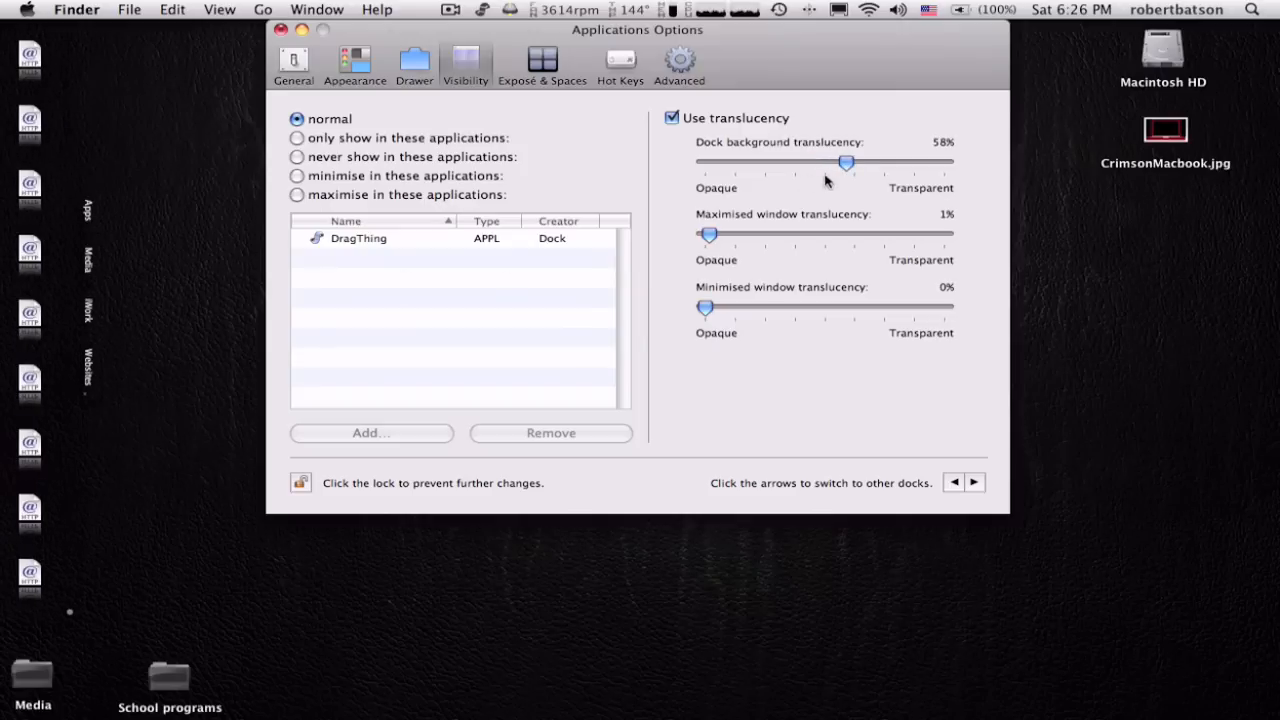
left_click_drag(848, 162, 944, 162)
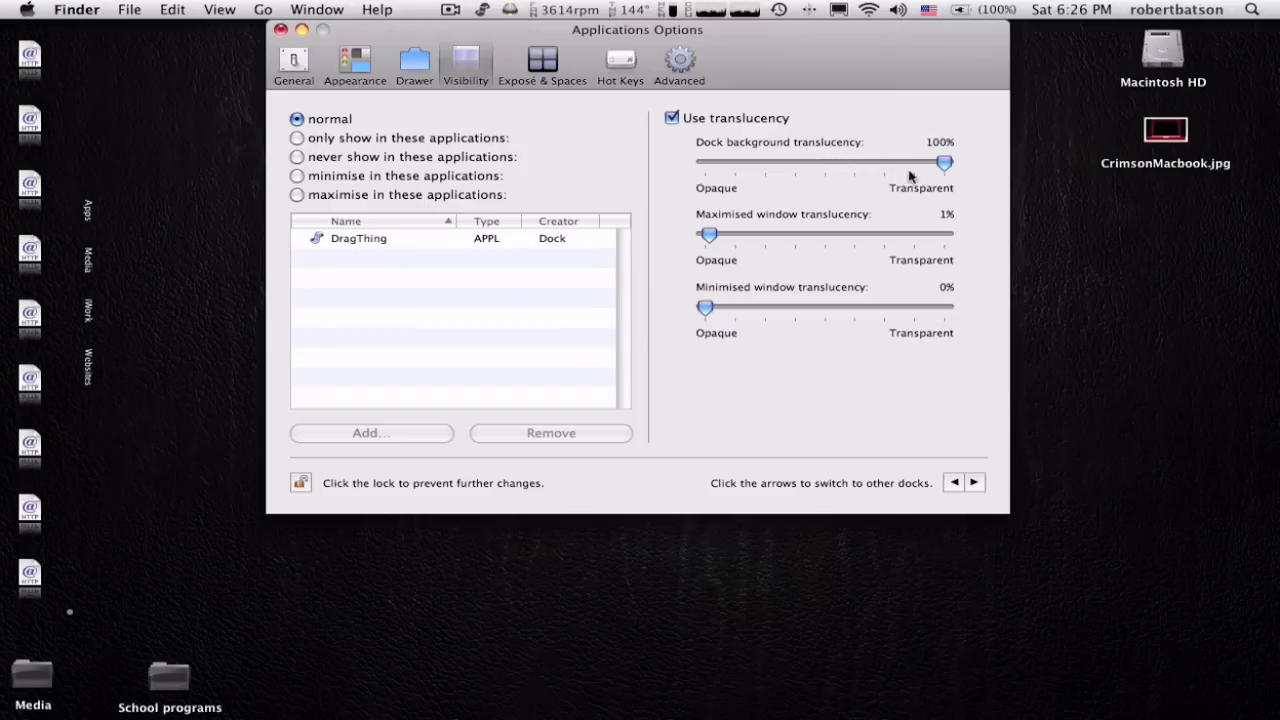
left_click_drag(944, 162, 760, 162)
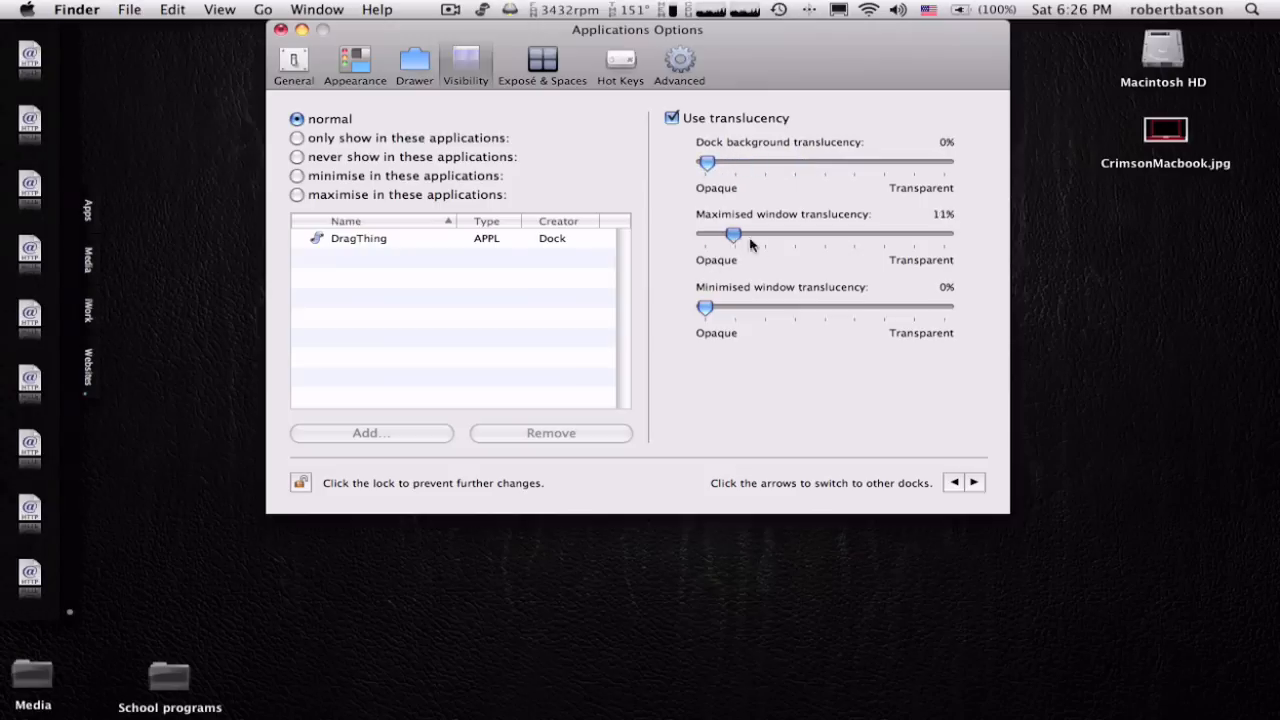
left_click_drag(736, 232, 704, 232)
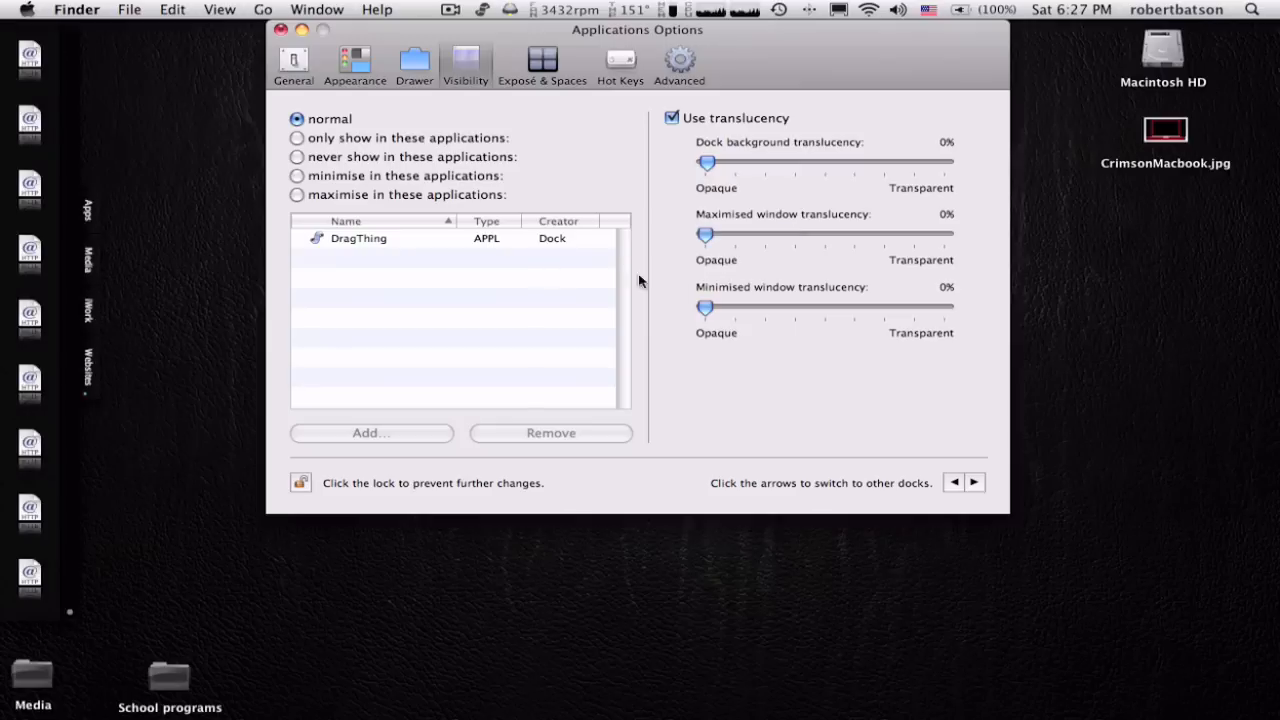
mouse_move(150, 464)
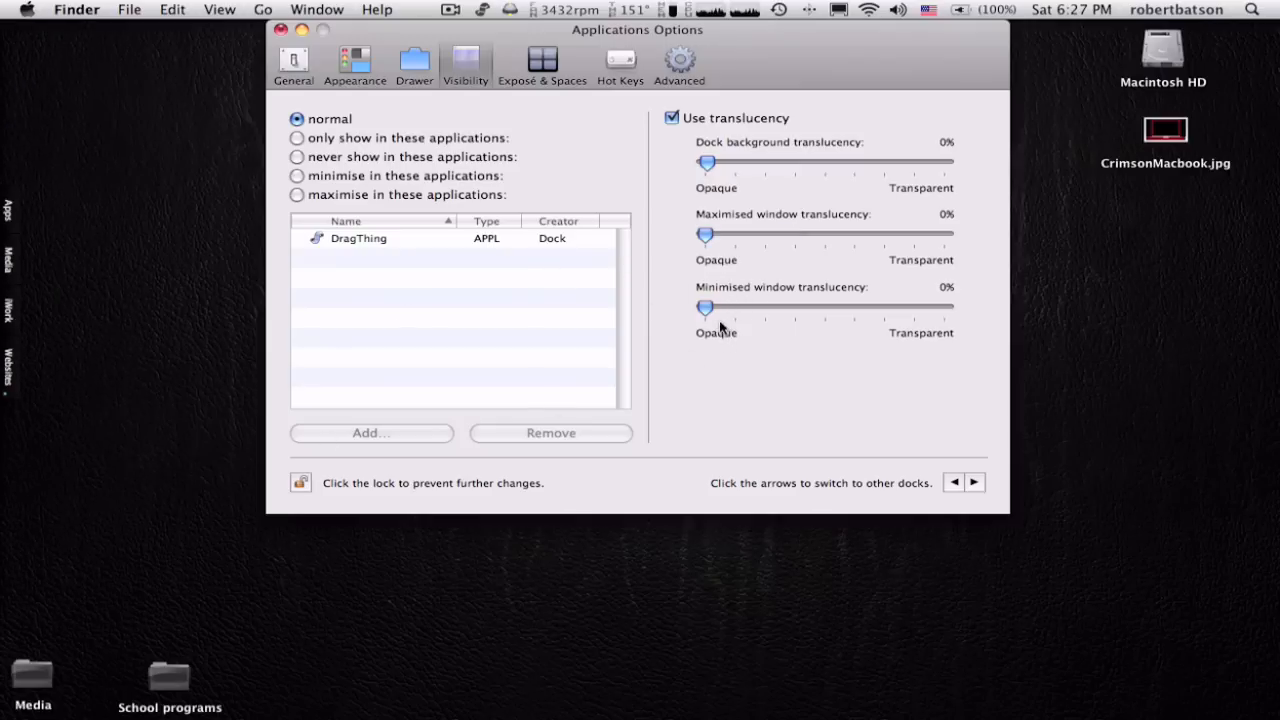
left_click_drag(708, 308, 864, 308)
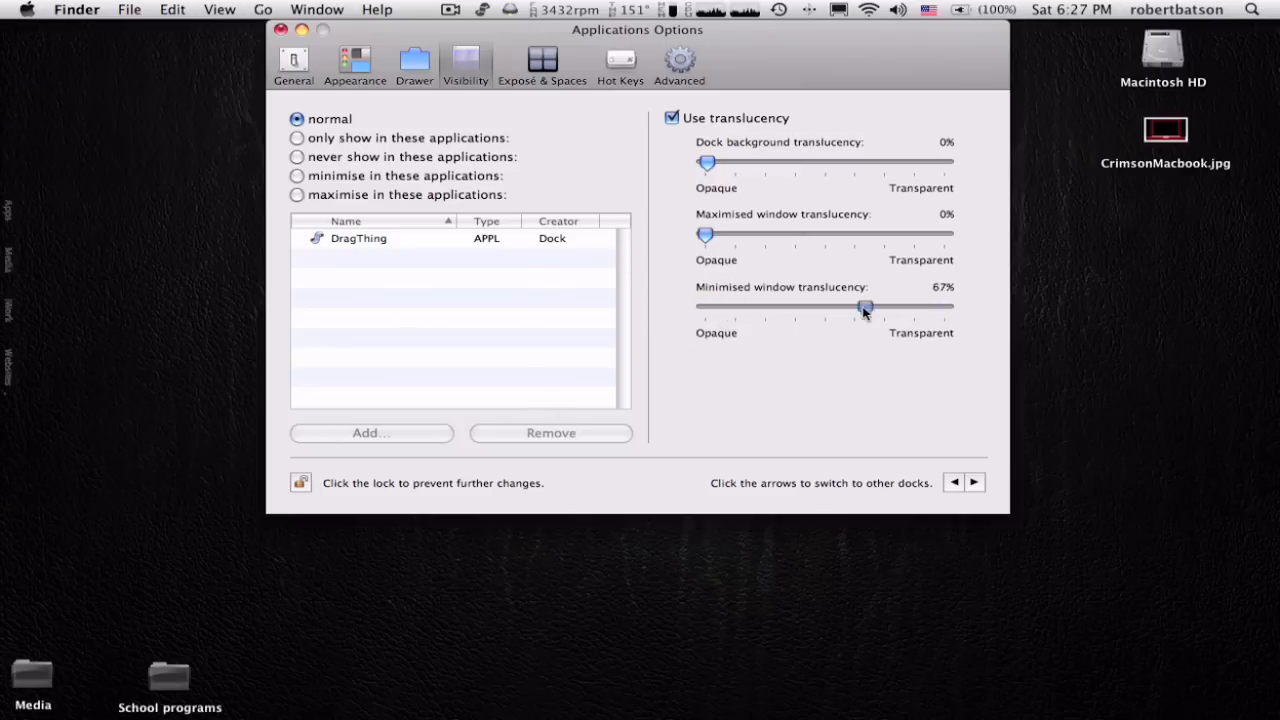
left_click_drag(864, 308, 704, 308)
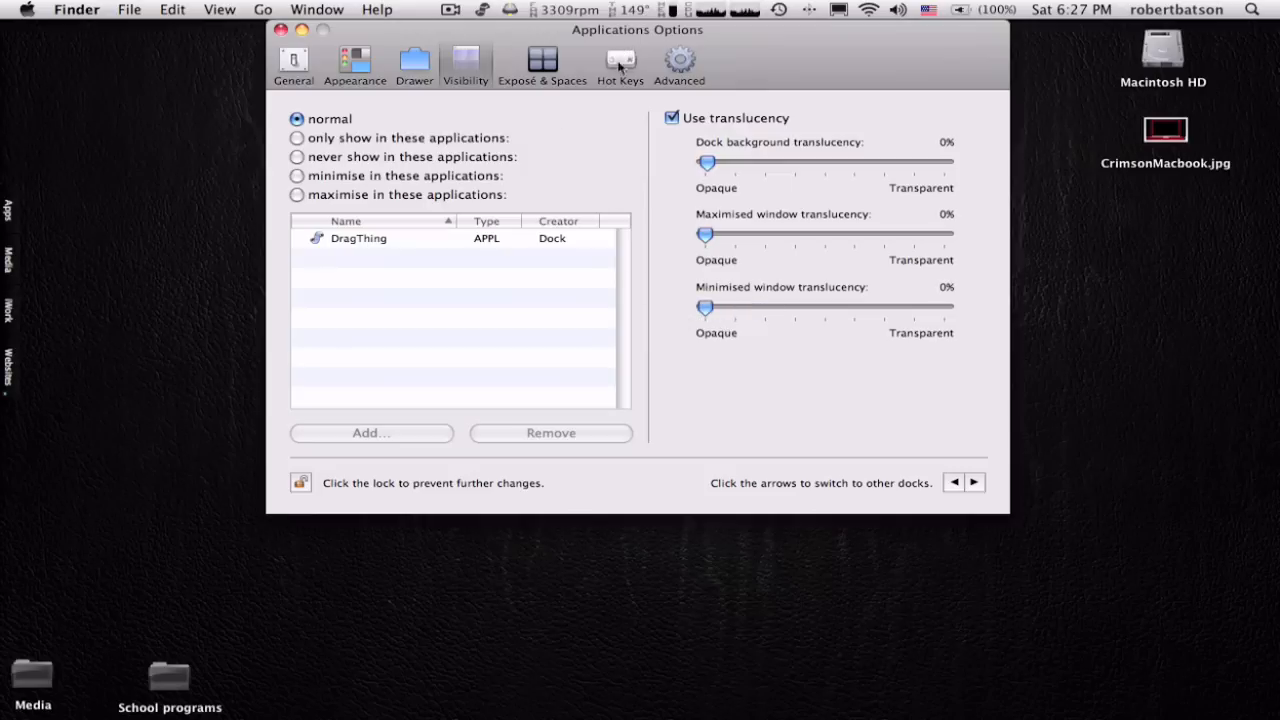
left_click(542, 58)
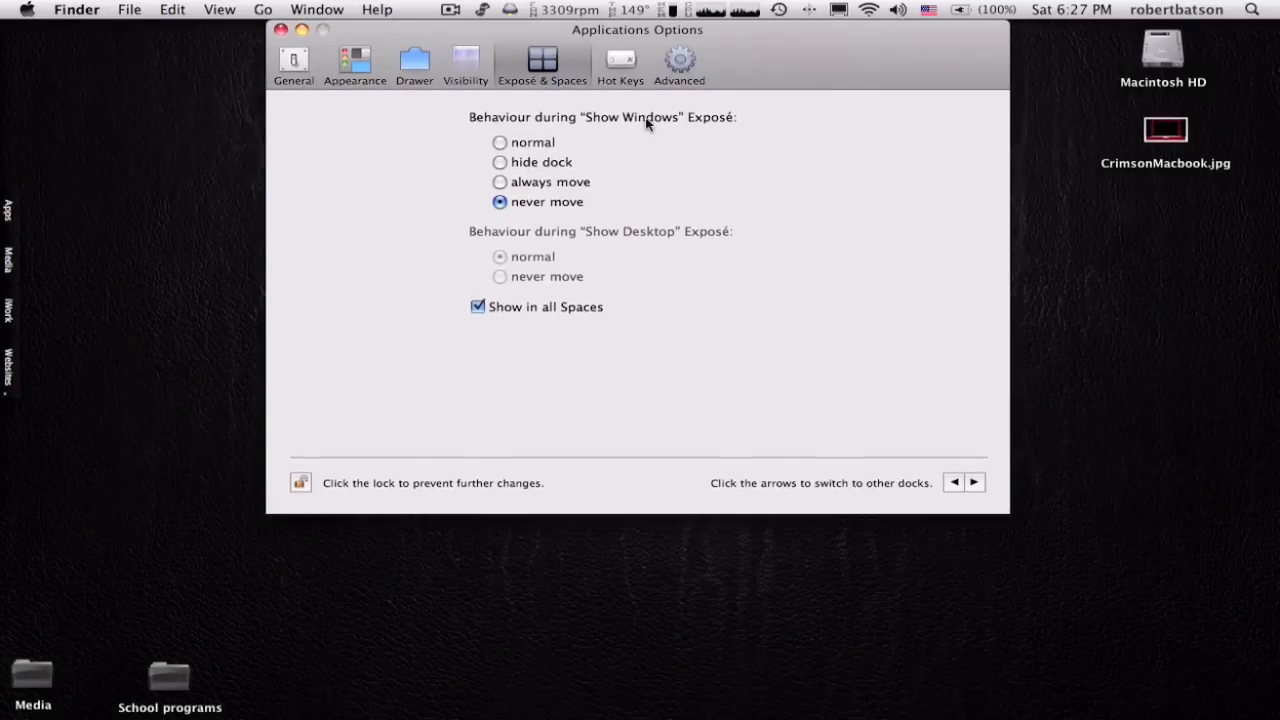
mouse_move(624, 270)
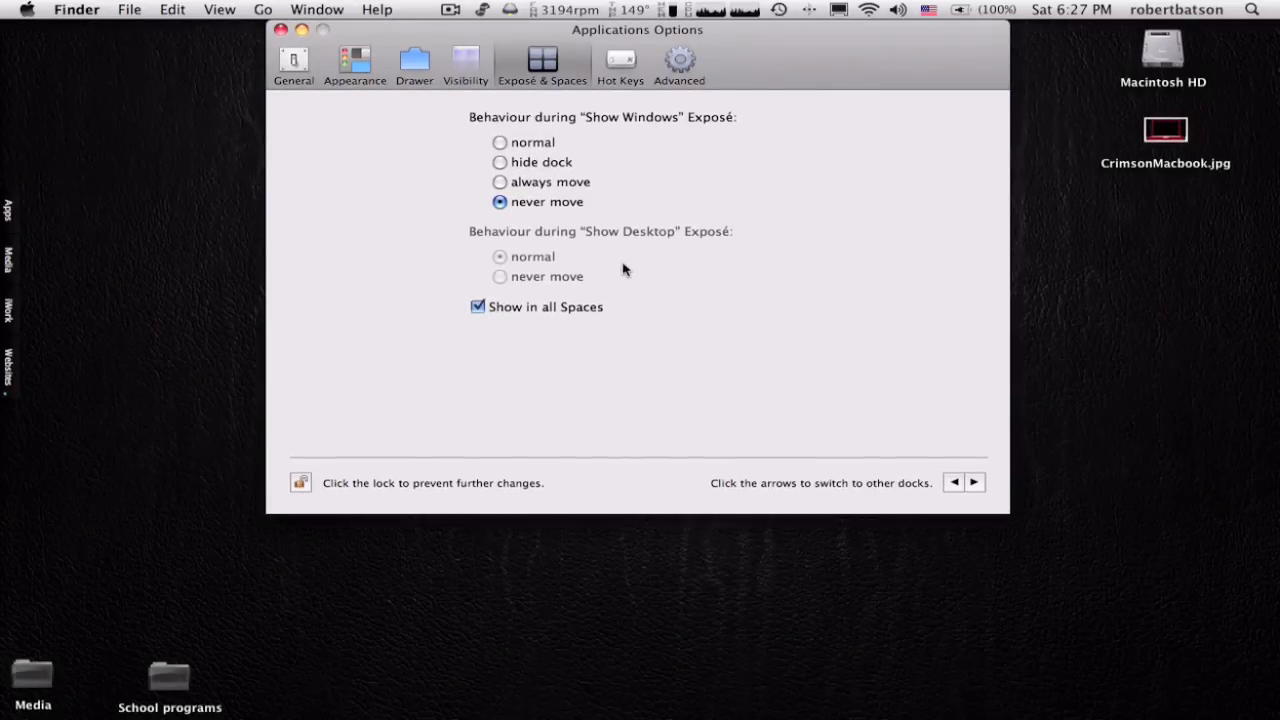
Review the hot key settings and move on to the advanced dock options
left_click(620, 62)
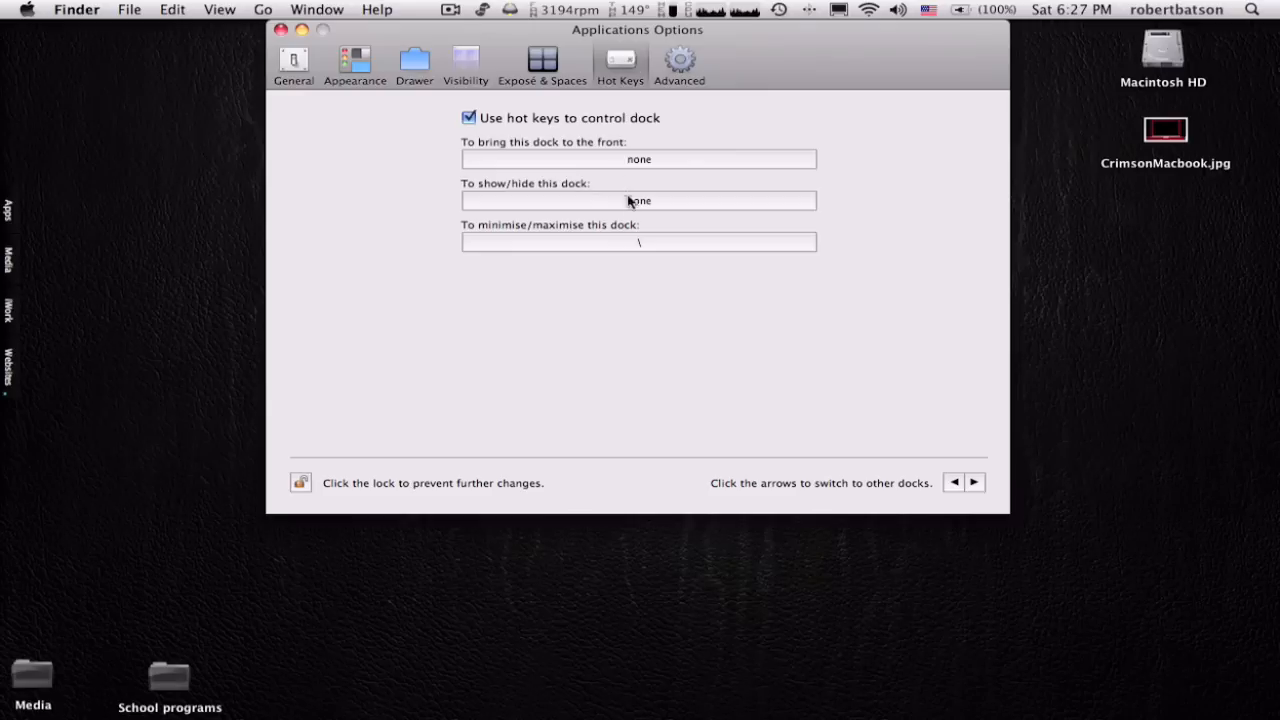
mouse_move(688, 244)
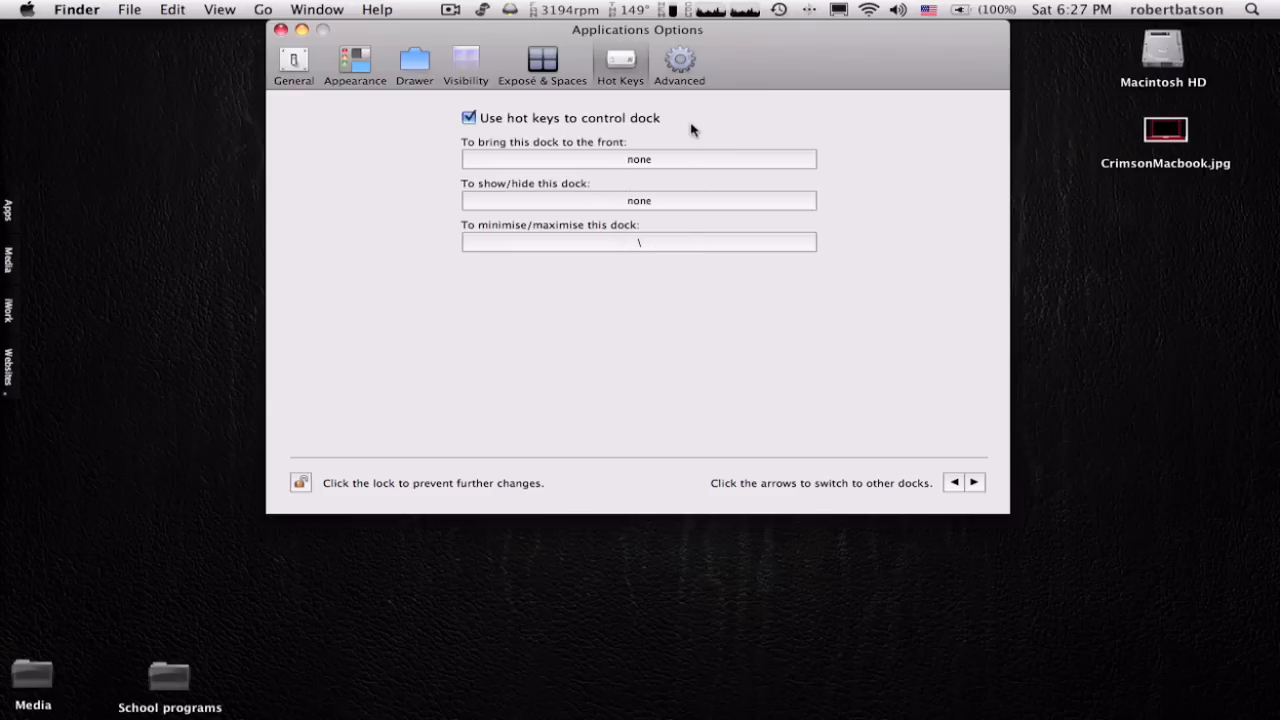
left_click(680, 62)
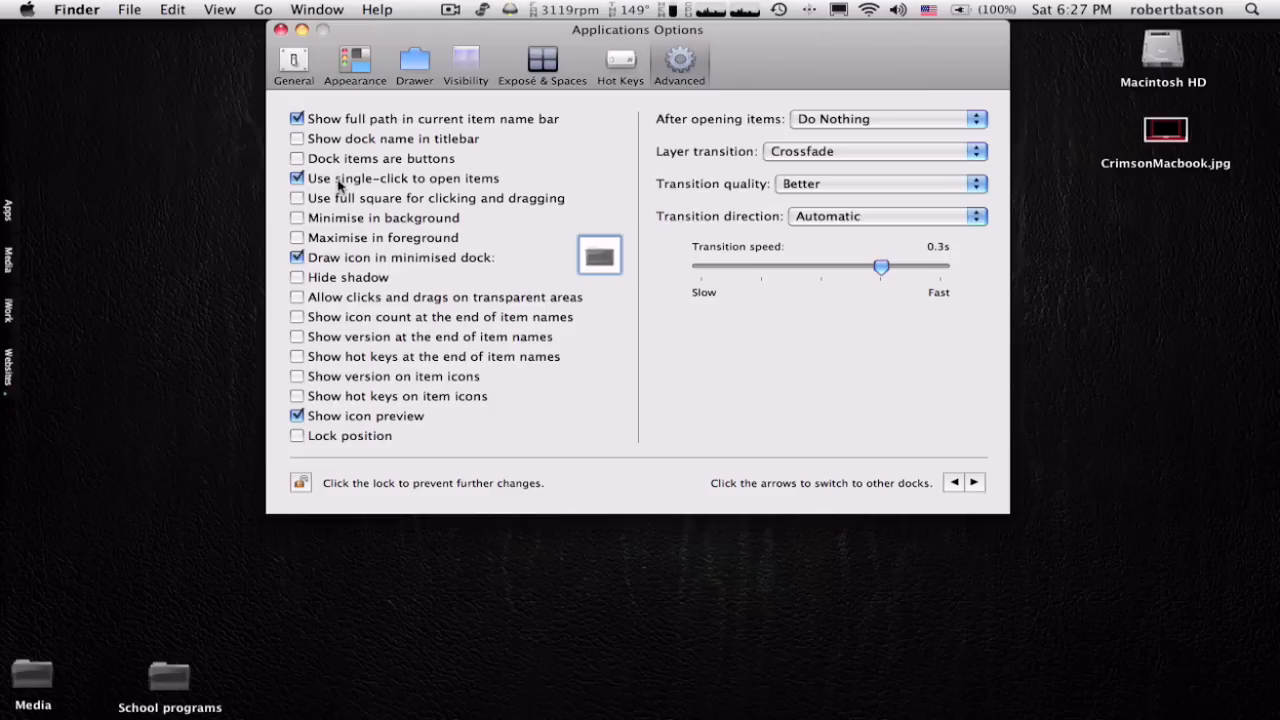
mouse_move(44, 180)
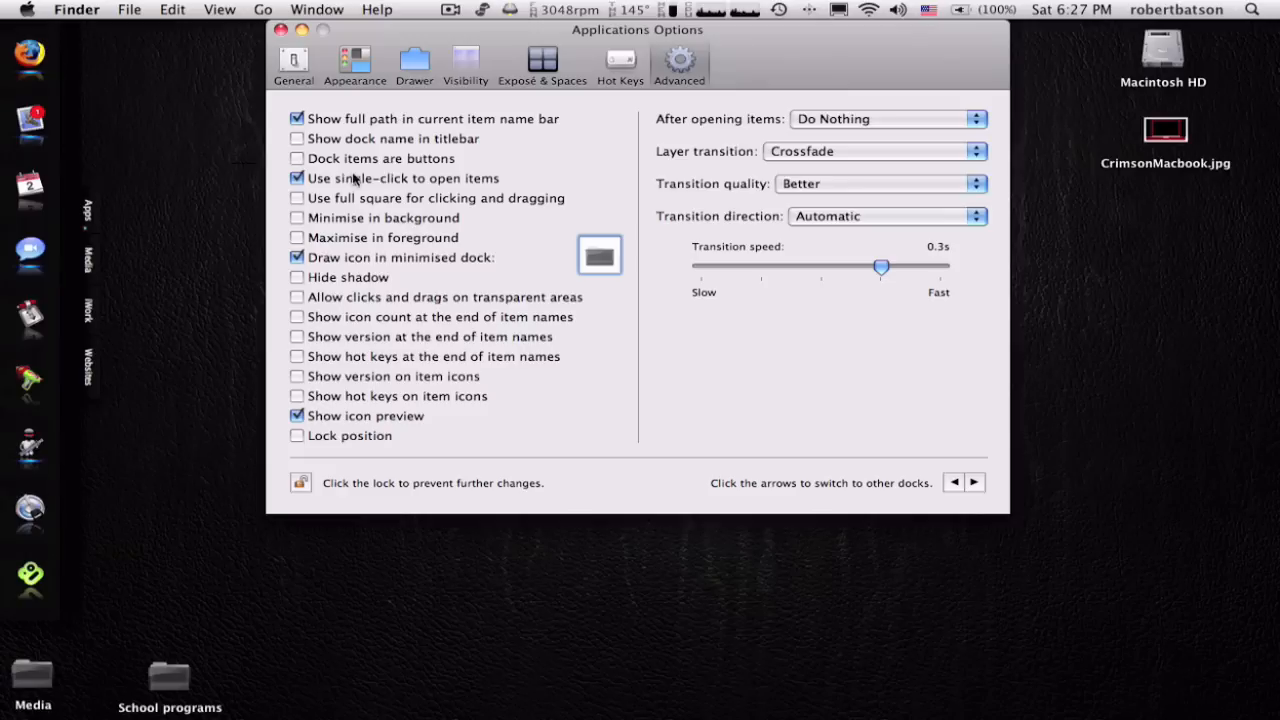
Turn off single-click opening of items and close Applications Options
left_click(296, 178)
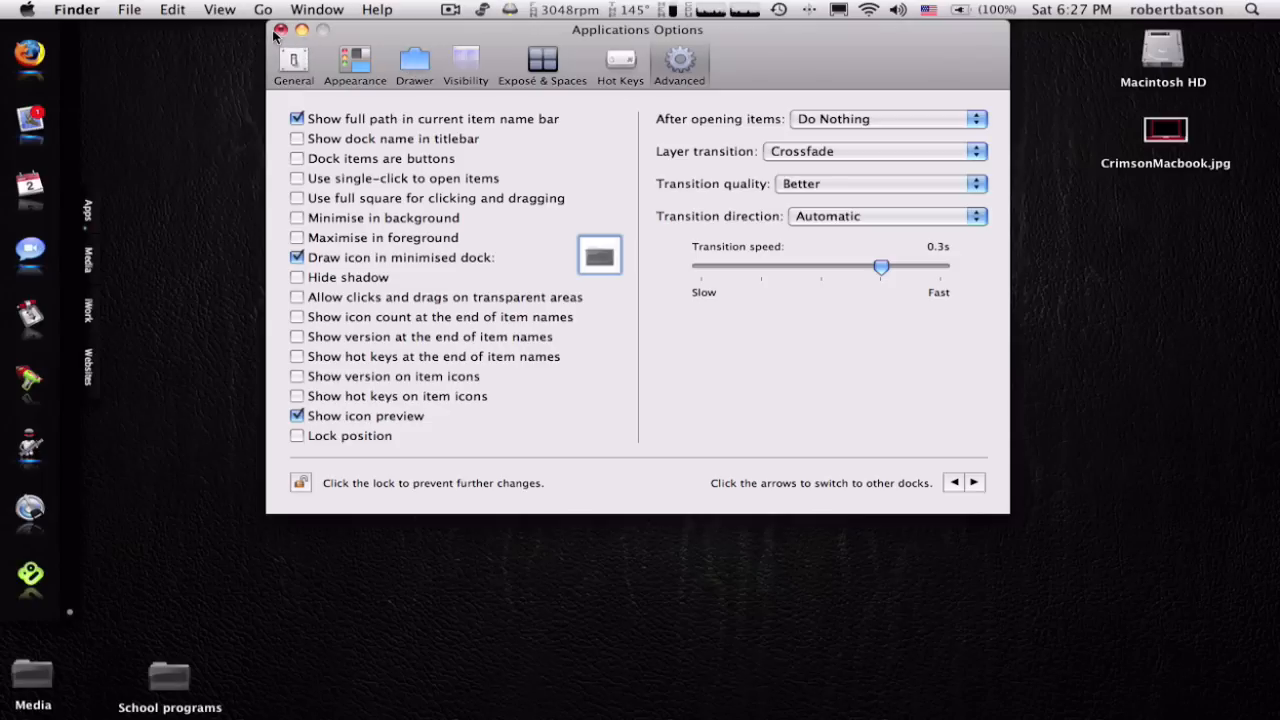
left_click(284, 36)
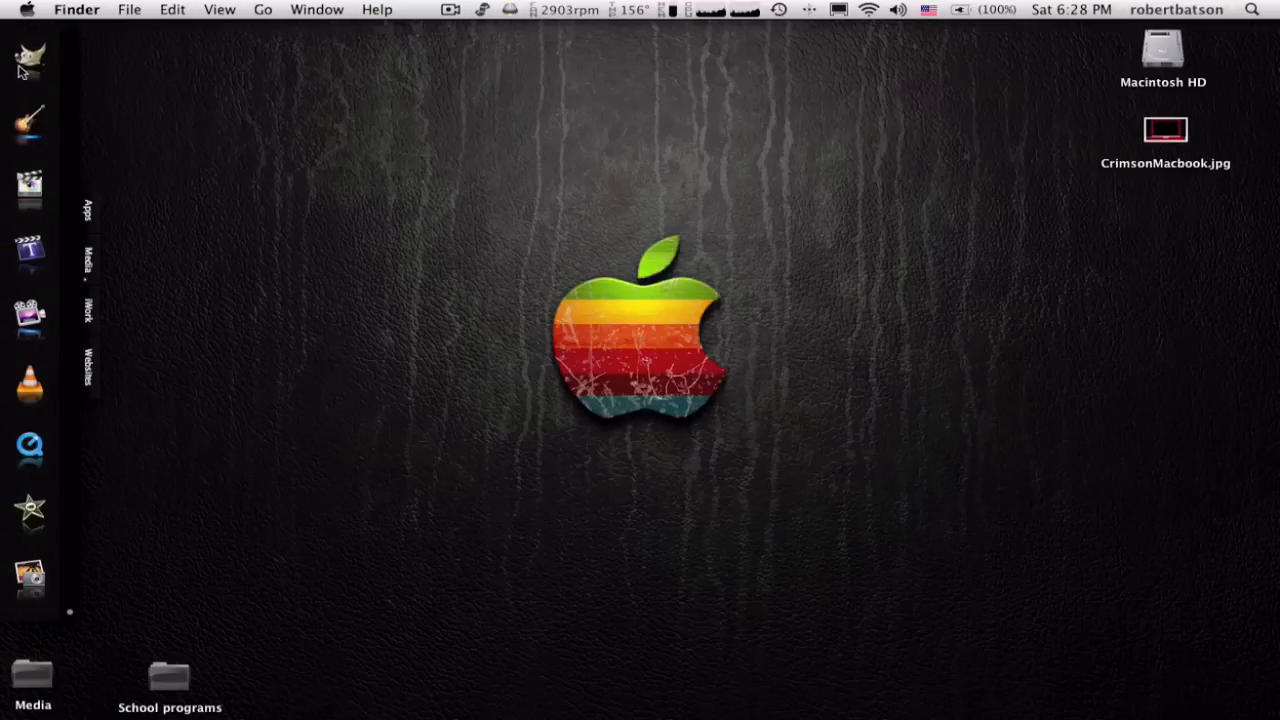
mouse_move(58, 120)
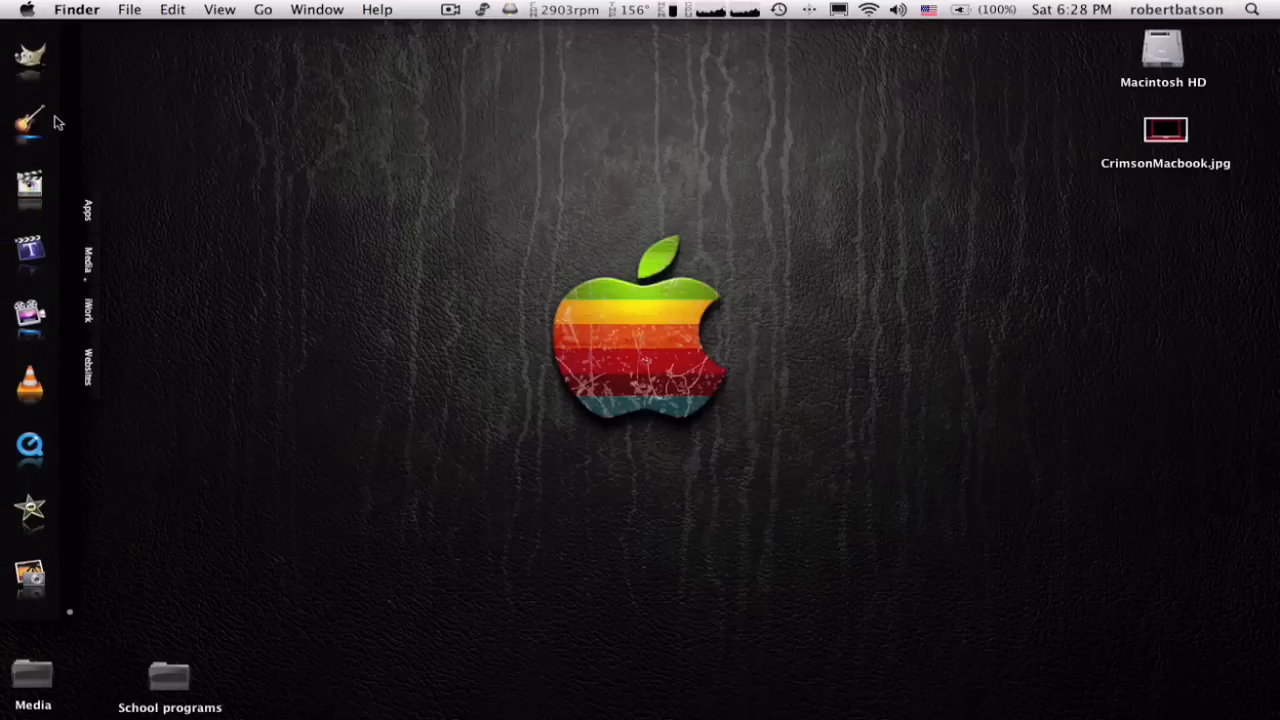
mouse_move(32, 580)
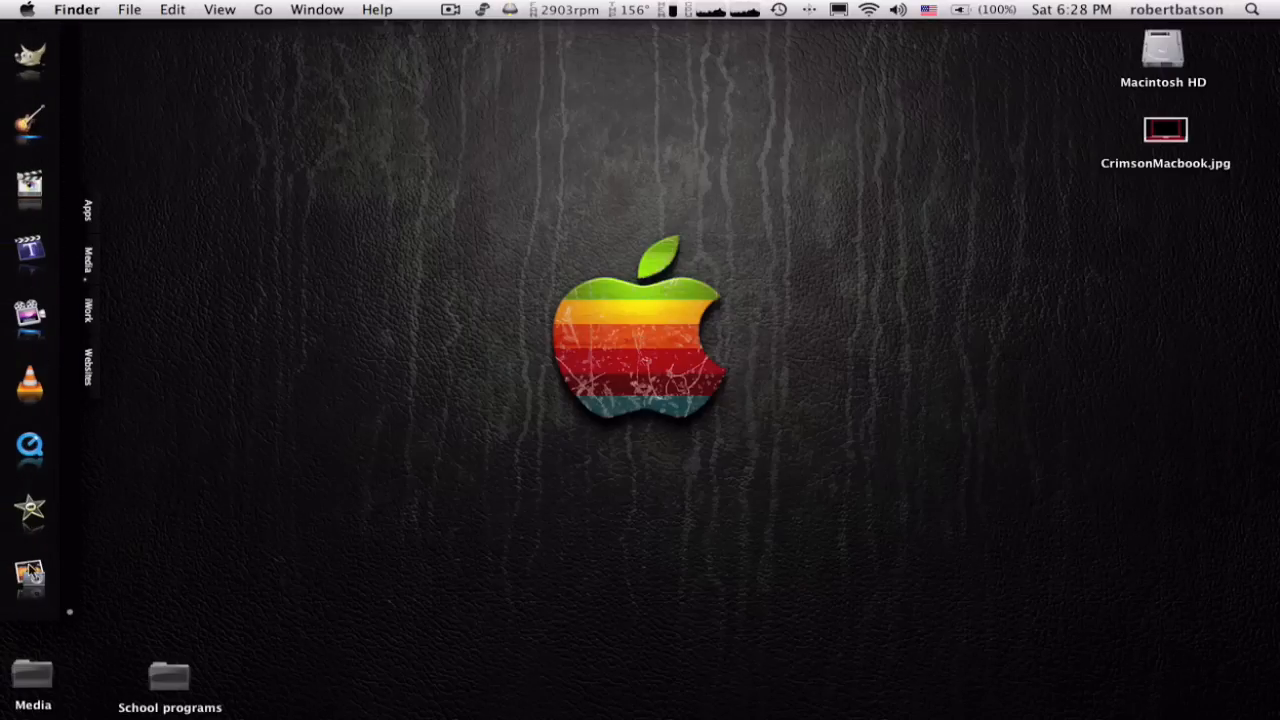
mouse_move(178, 270)
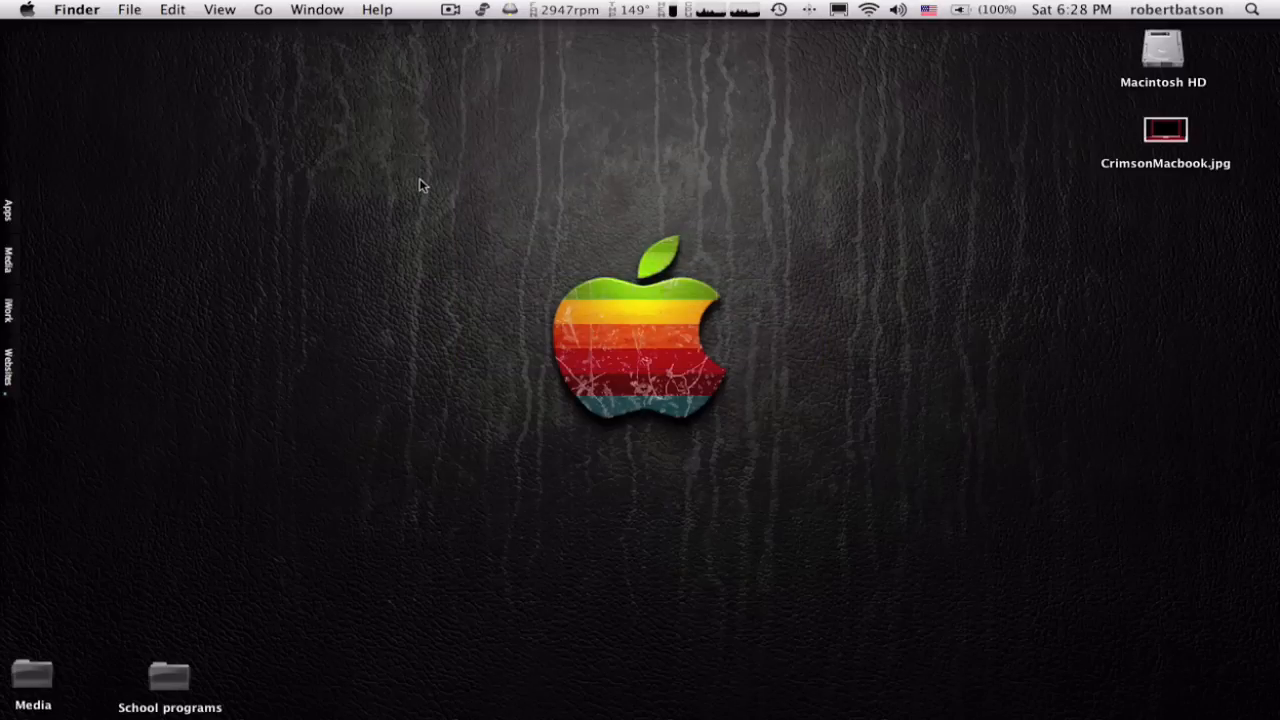
mouse_move(856, 502)
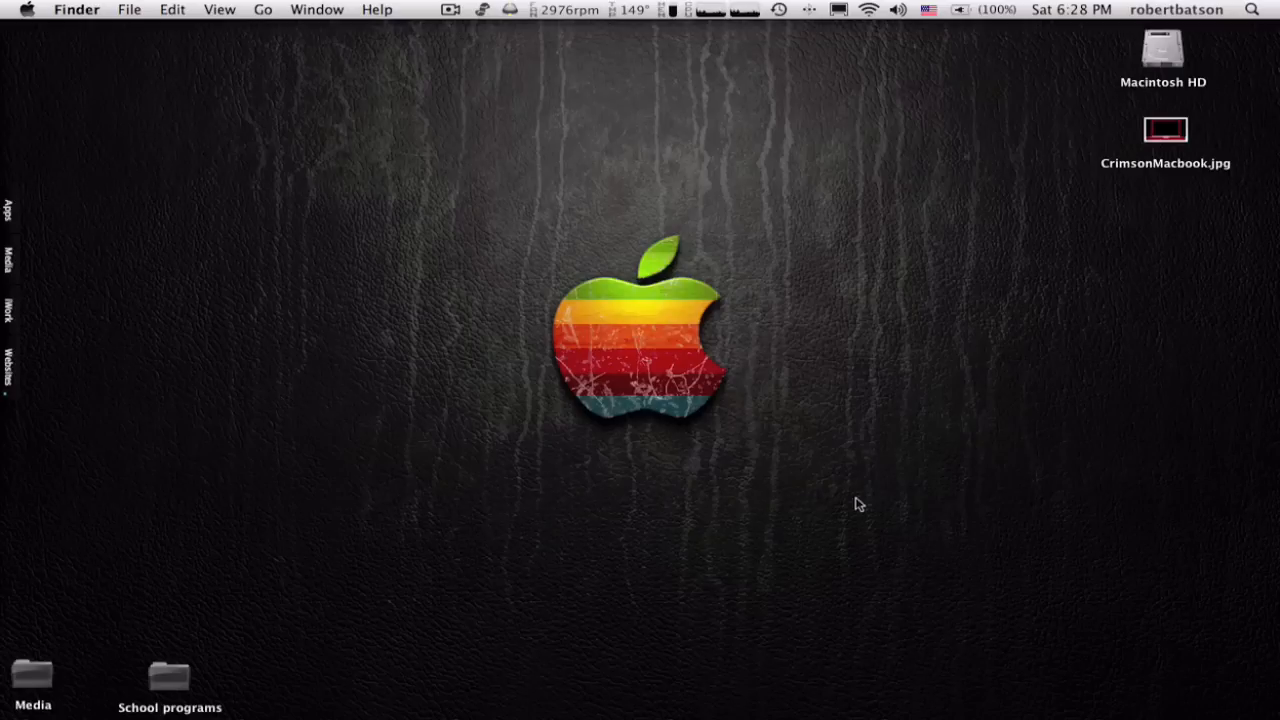
mouse_move(416, 178)
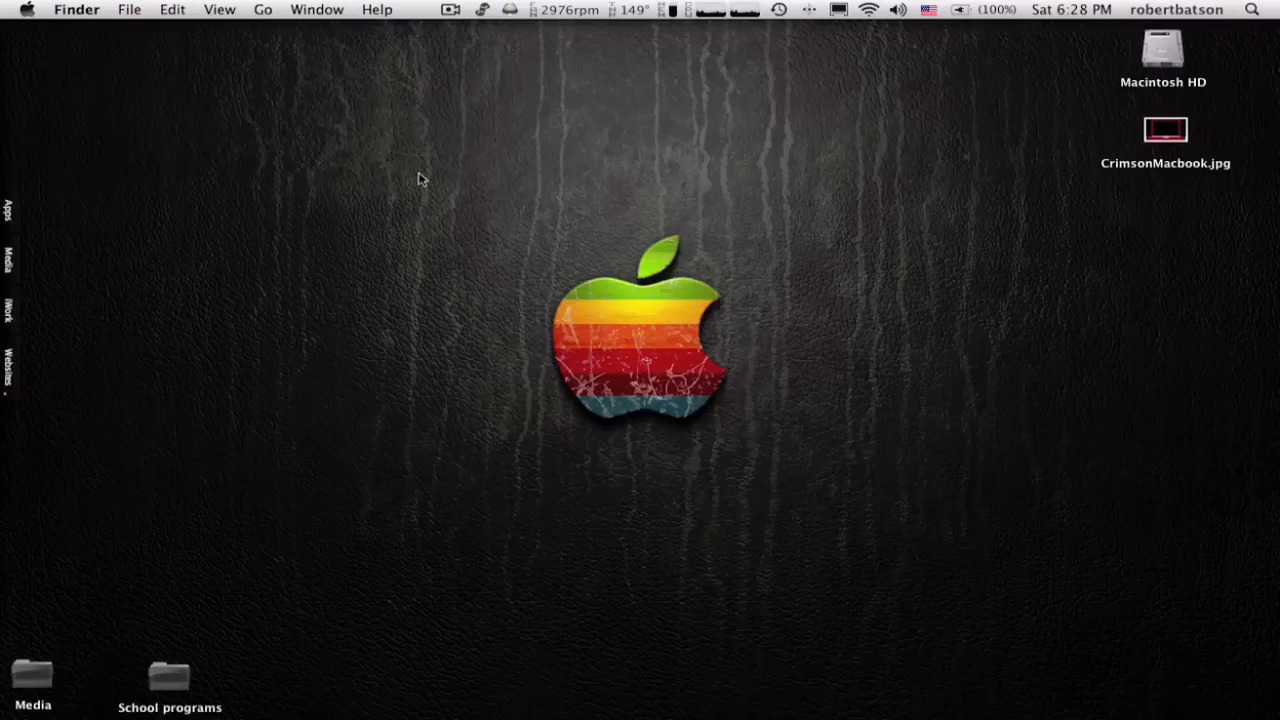
mouse_move(410, 156)
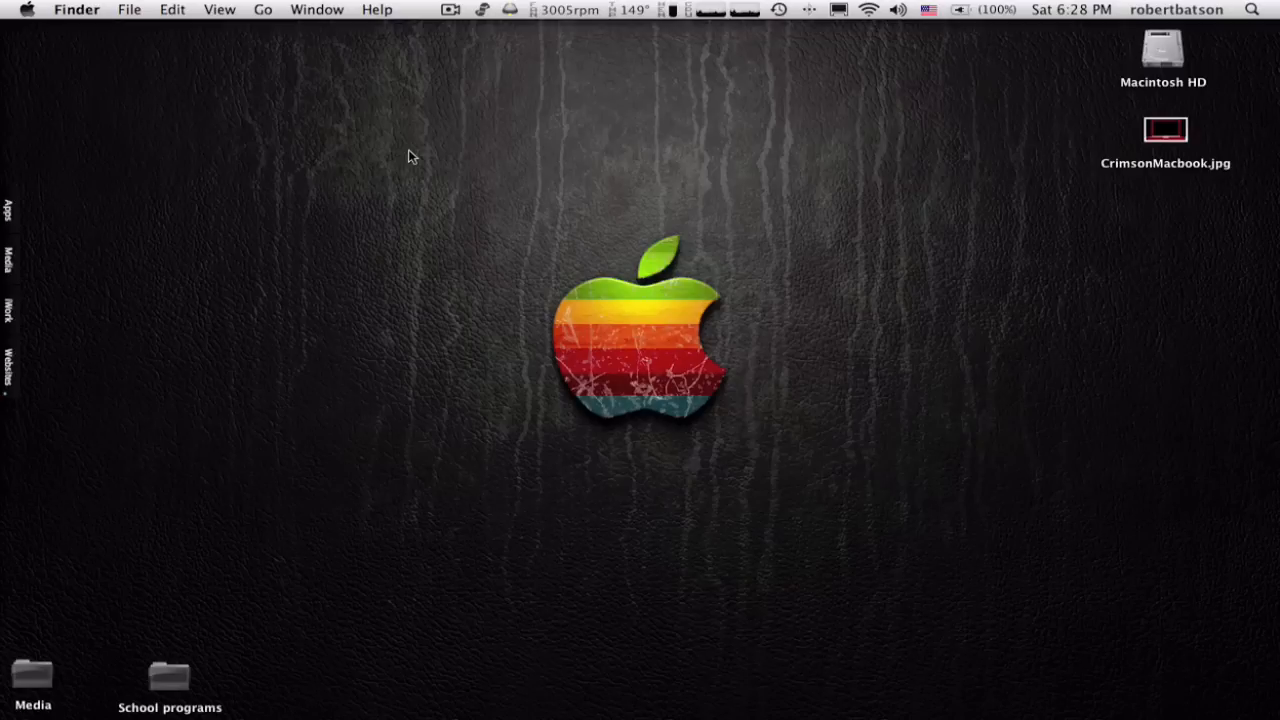